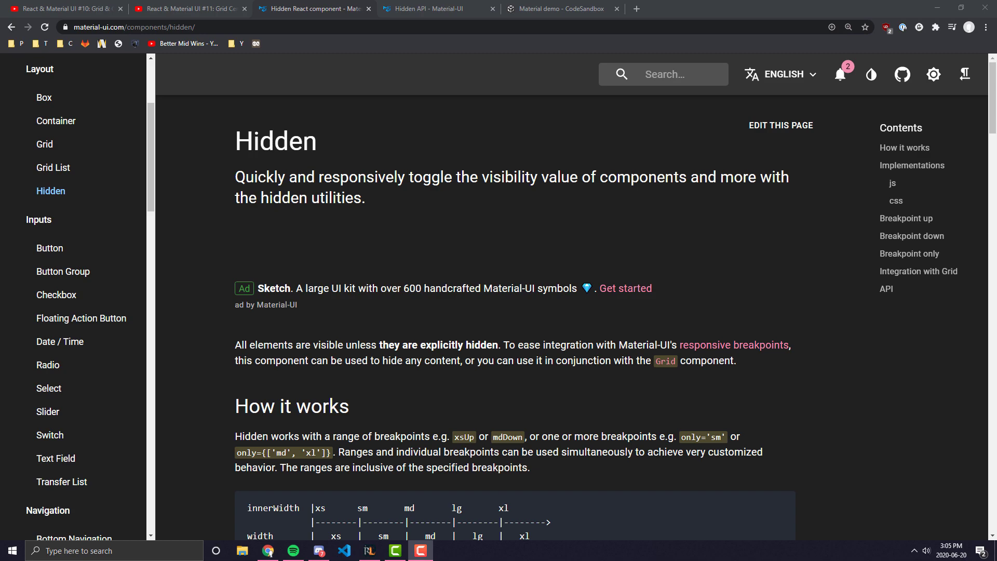
pyautogui.moveTo(231, 139)
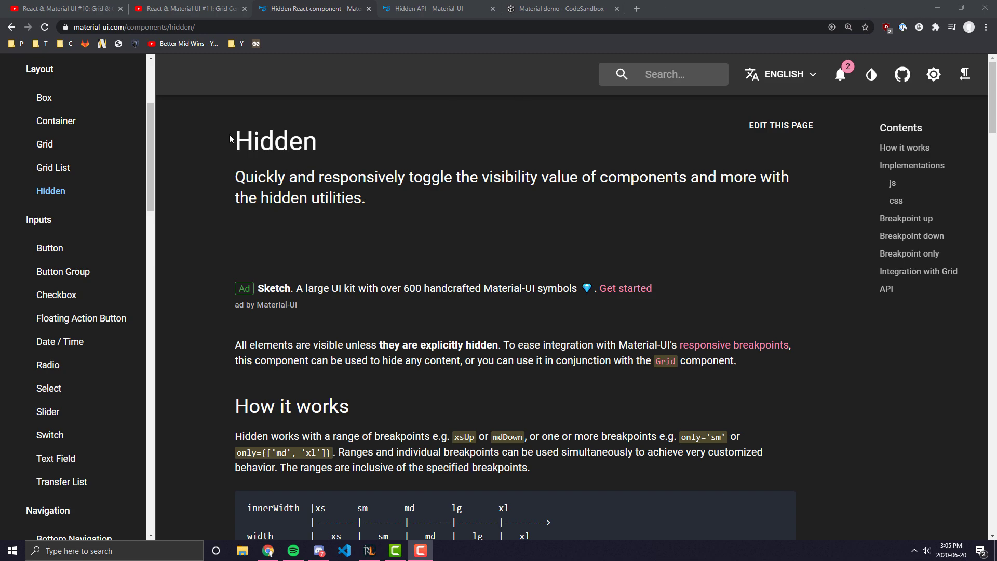
# - Glance at the Grid Centering tutorial video, then return to the Hidden docs
pyautogui.click(275, 140)
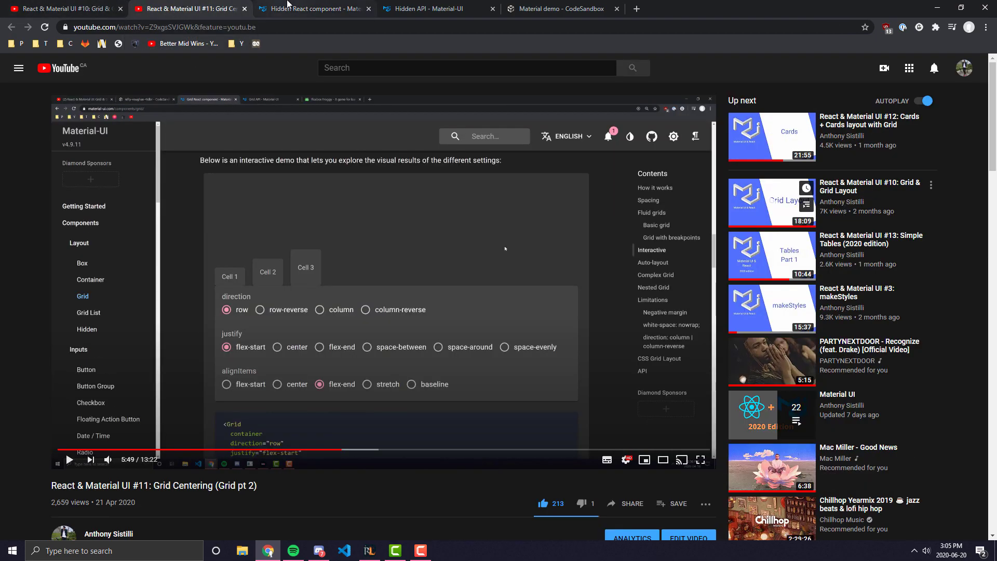
pyautogui.click(312, 9)
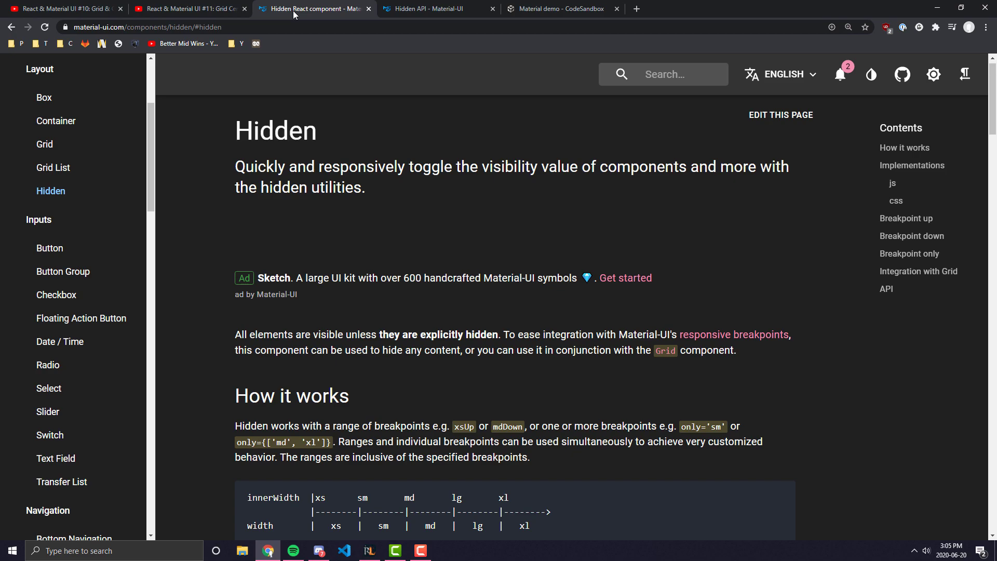
pyautogui.scroll(-3)
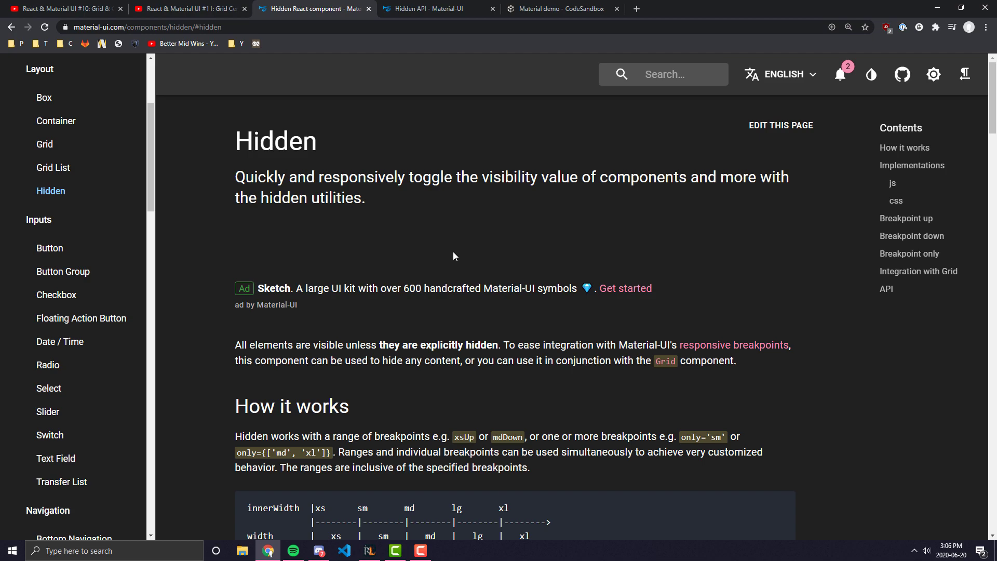
pyautogui.moveTo(520, 168)
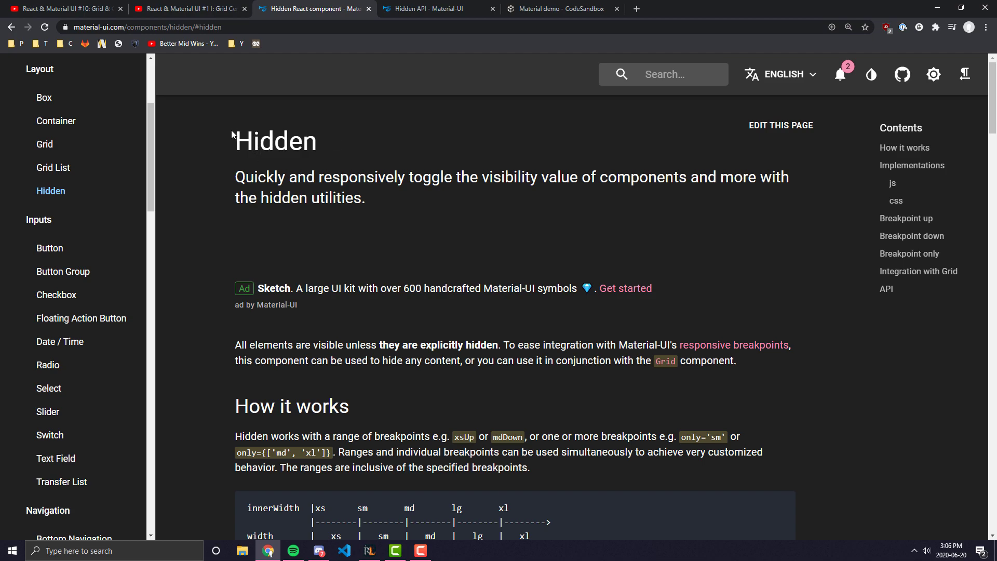
pyautogui.moveTo(269, 107)
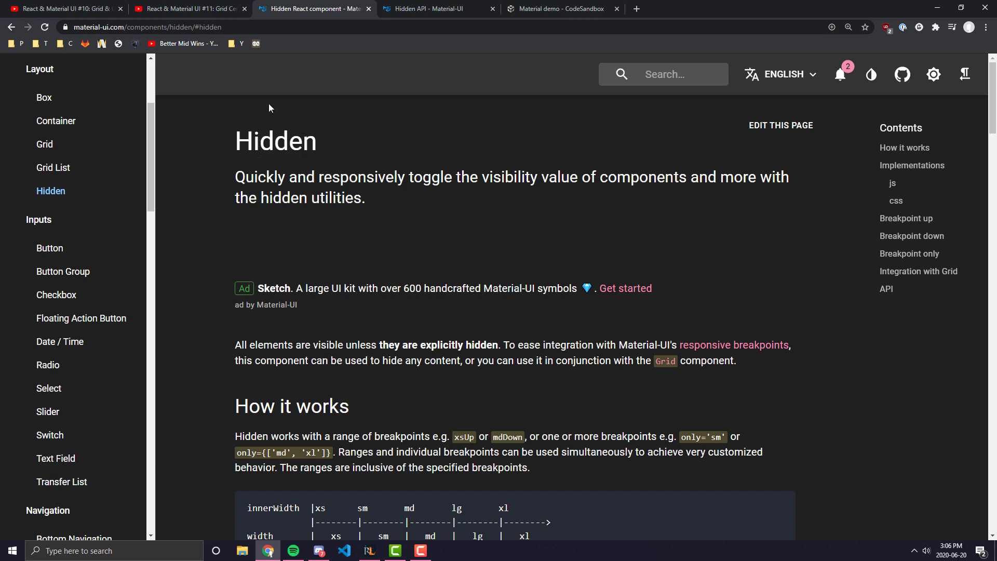
pyautogui.moveTo(422, 170)
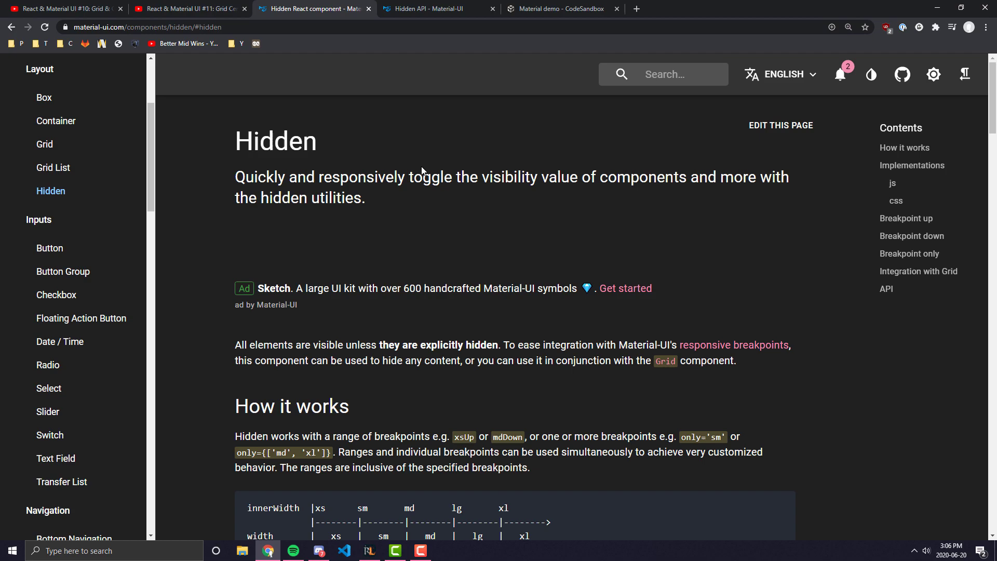
pyautogui.moveTo(455, 226)
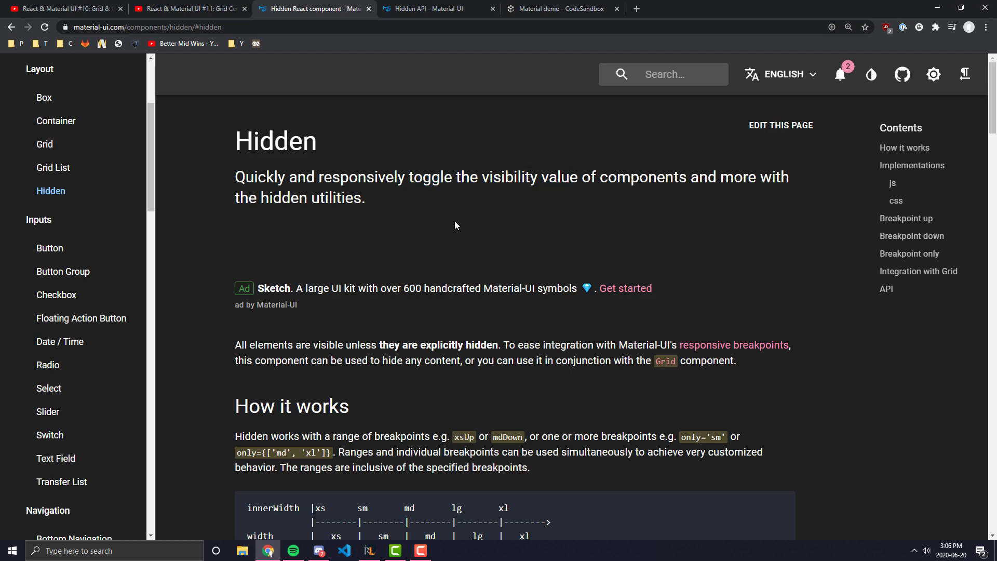
# - Scroll past Breakpoint up to the Breakpoint down demo and its JS source code
pyautogui.scroll(-3)
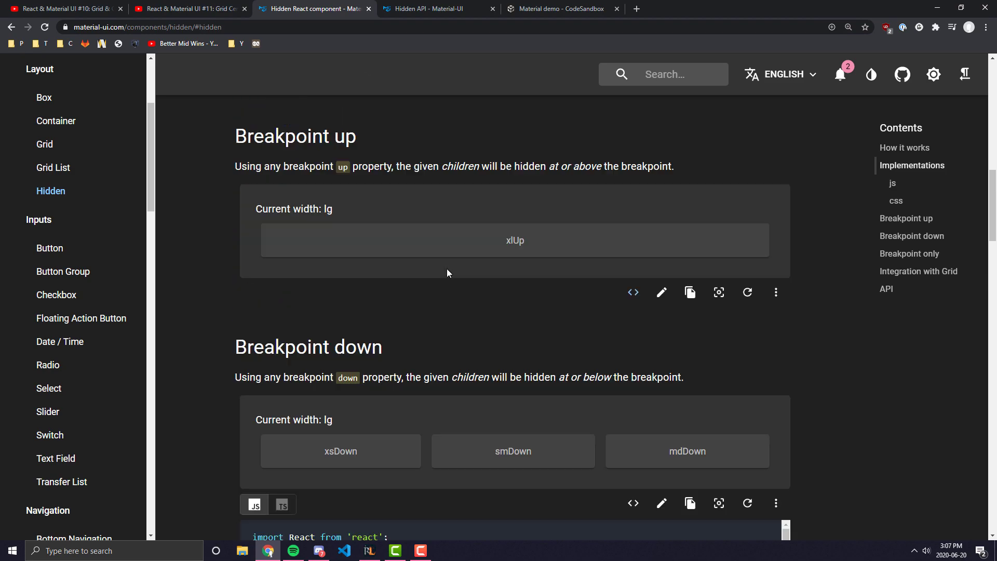
pyautogui.scroll(-3)
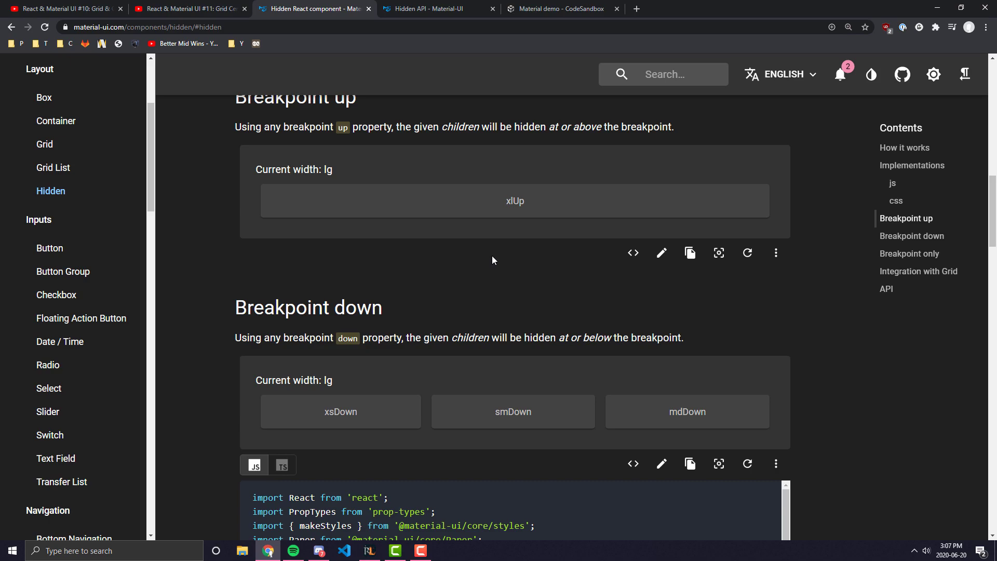
pyautogui.scroll(-3)
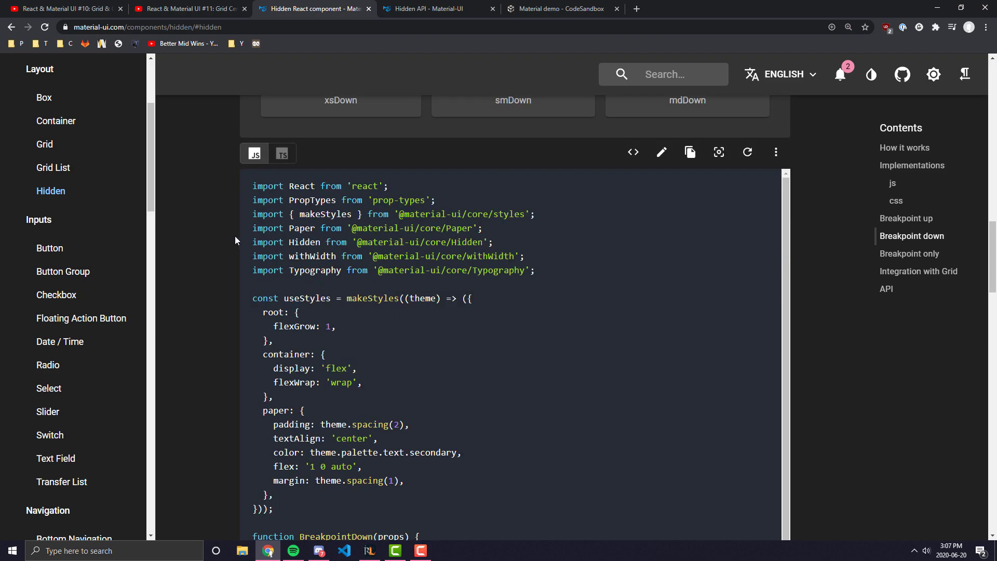
pyautogui.scroll(-3)
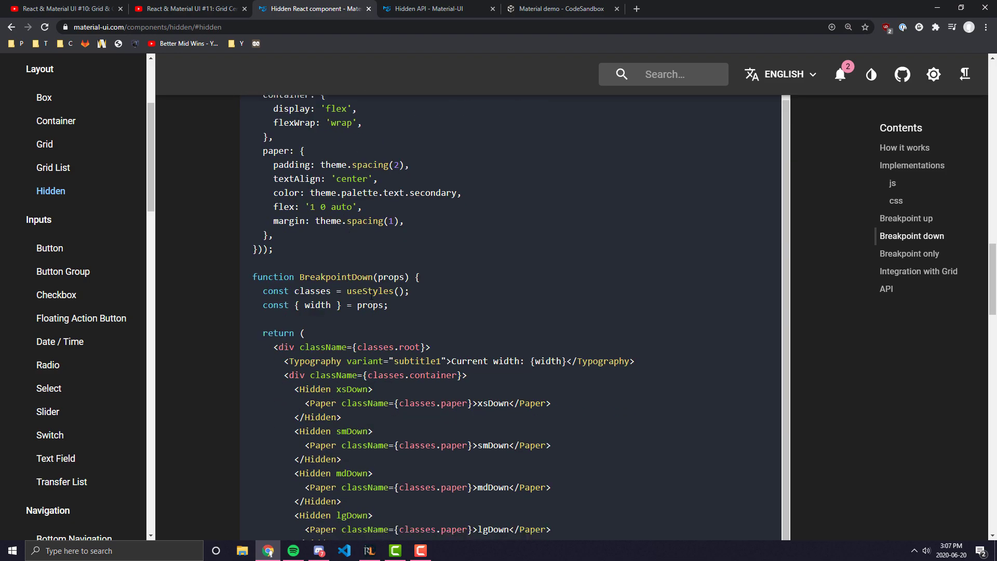
pyautogui.scroll(-3)
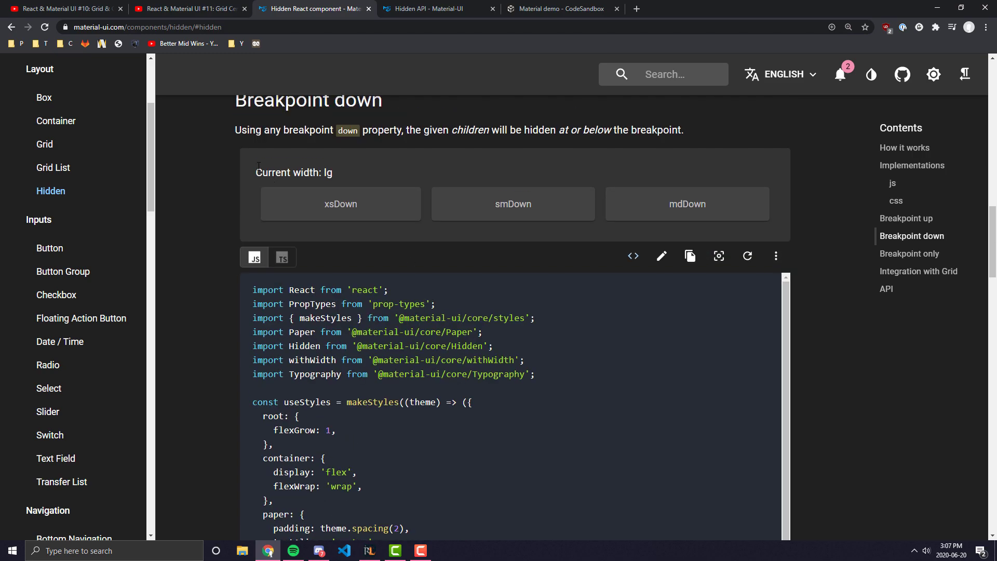
pyautogui.scroll(-3)
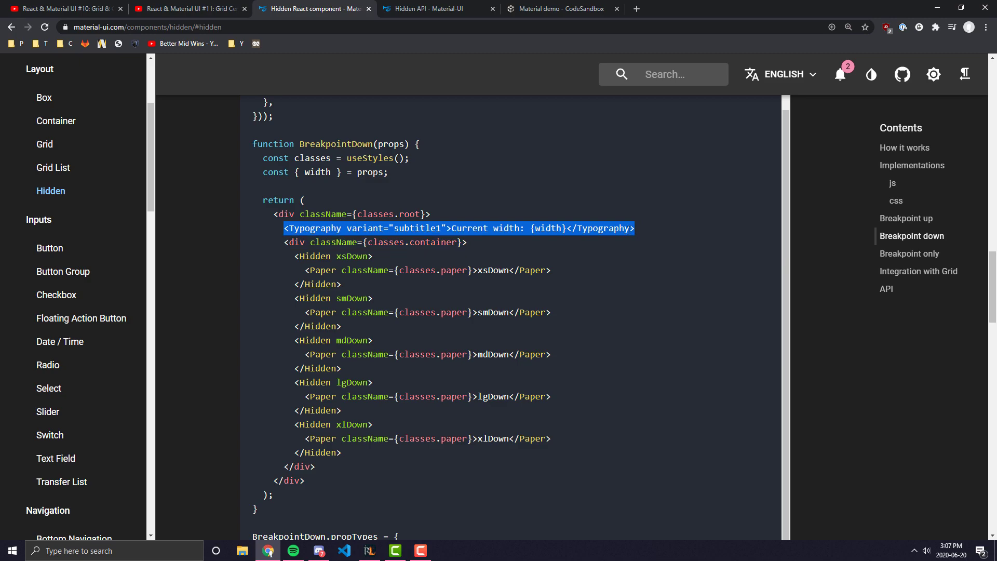
pyautogui.scroll(-3)
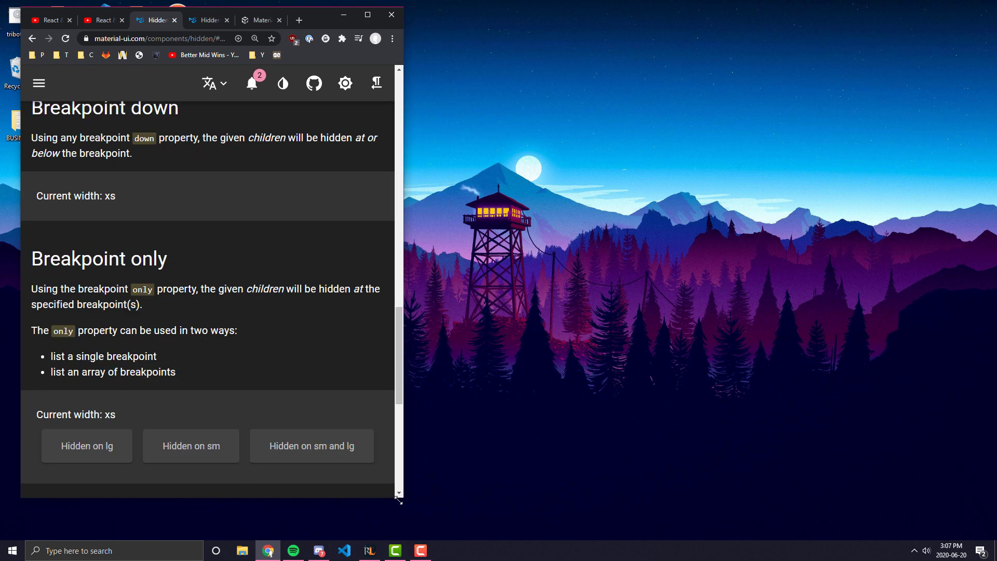
pyautogui.scroll(-3)
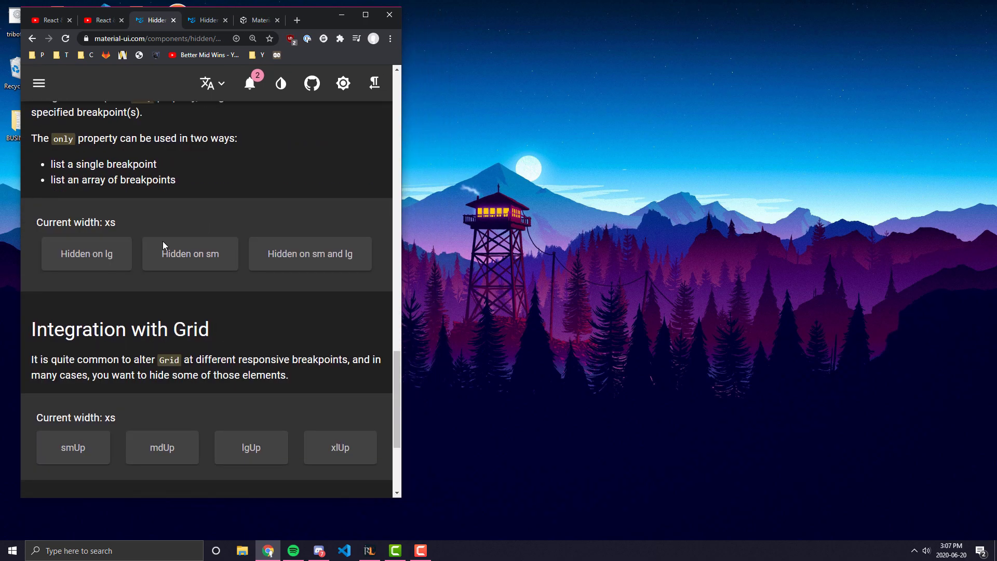
pyautogui.scroll(-3)
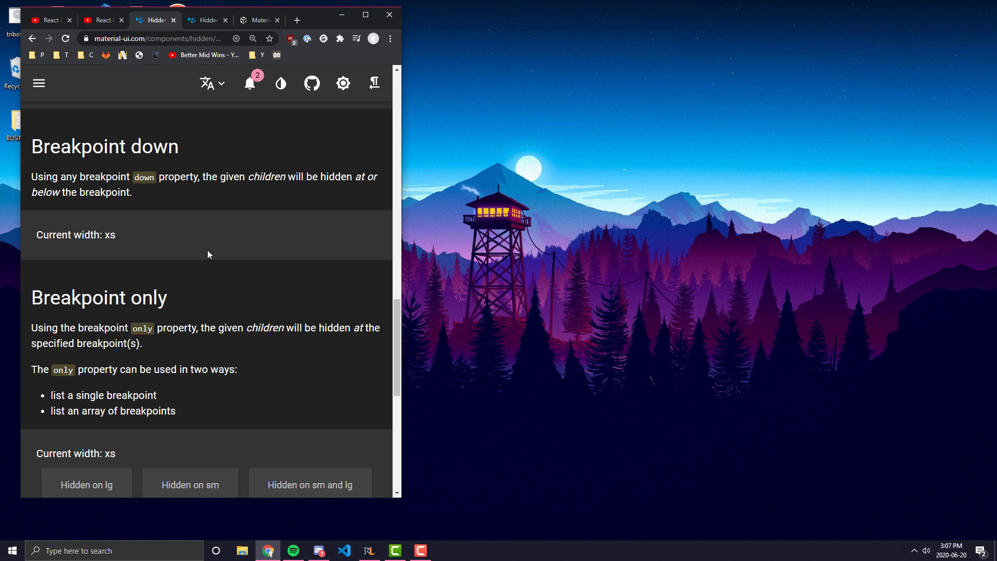
pyautogui.moveTo(131, 235)
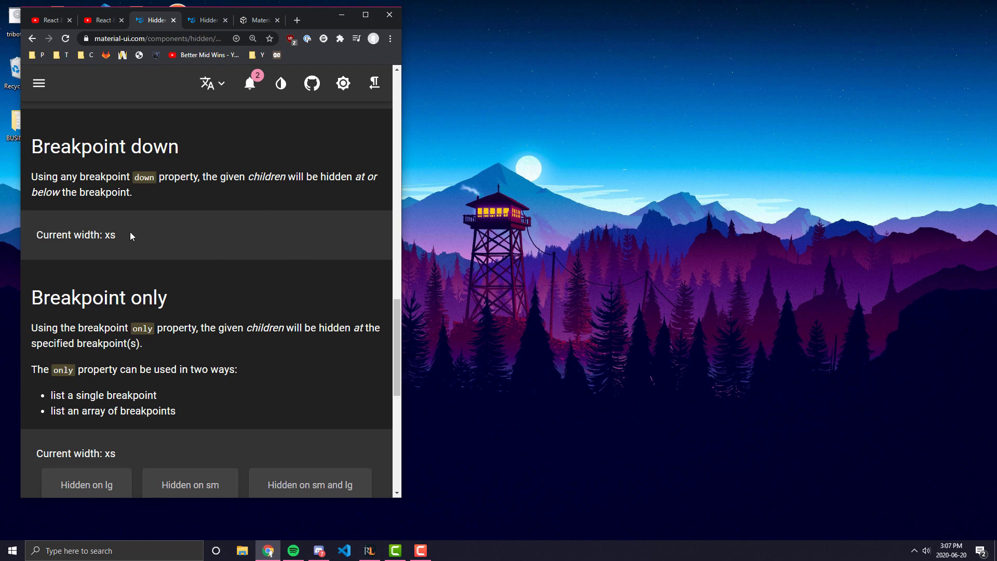
pyautogui.doubleClick(108, 235)
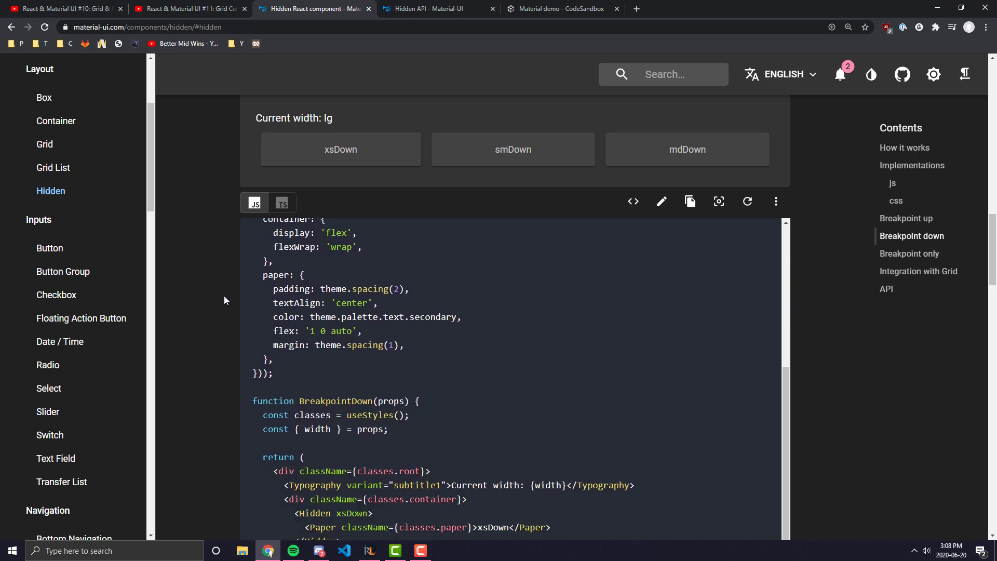
# - Review the lgUp and mdDown props in the Hidden API table and continue down the page
pyautogui.click(439, 9)
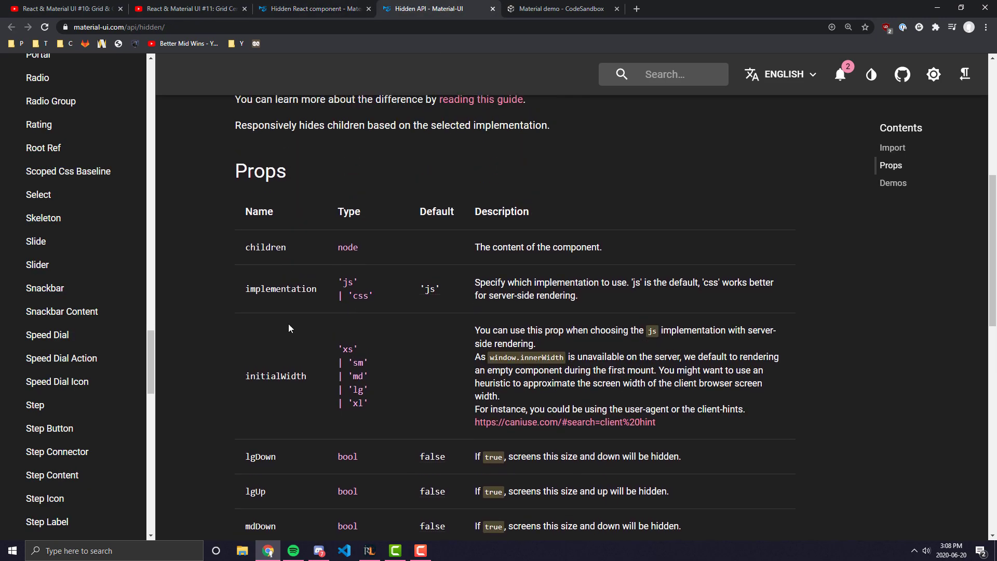
pyautogui.scroll(-3)
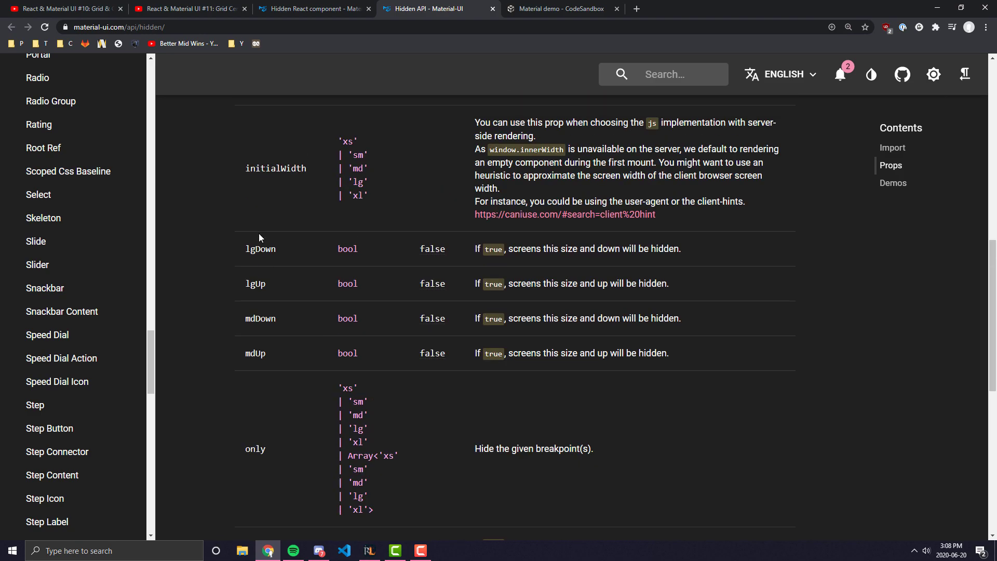
pyautogui.doubleClick(255, 283)
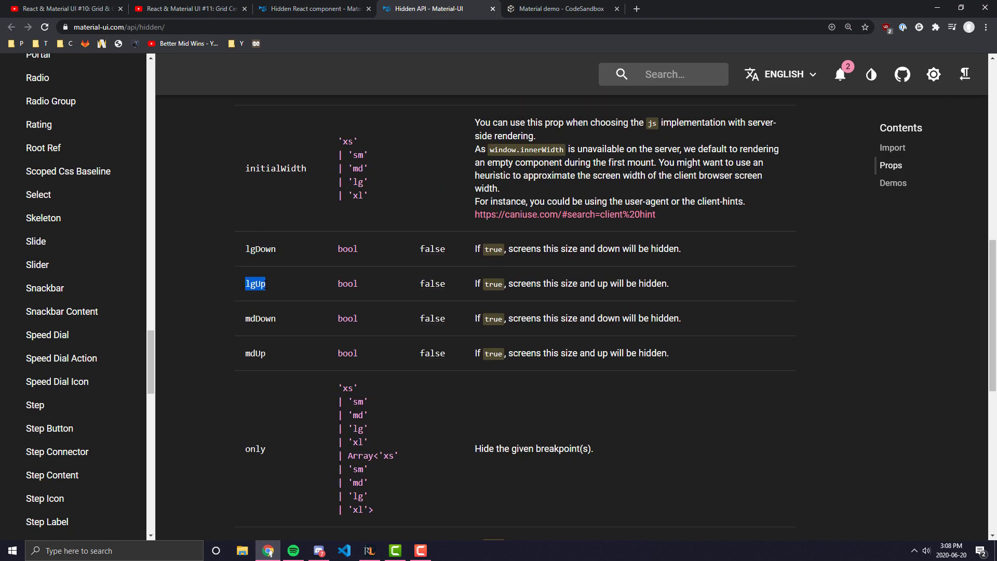
pyautogui.doubleClick(259, 318)
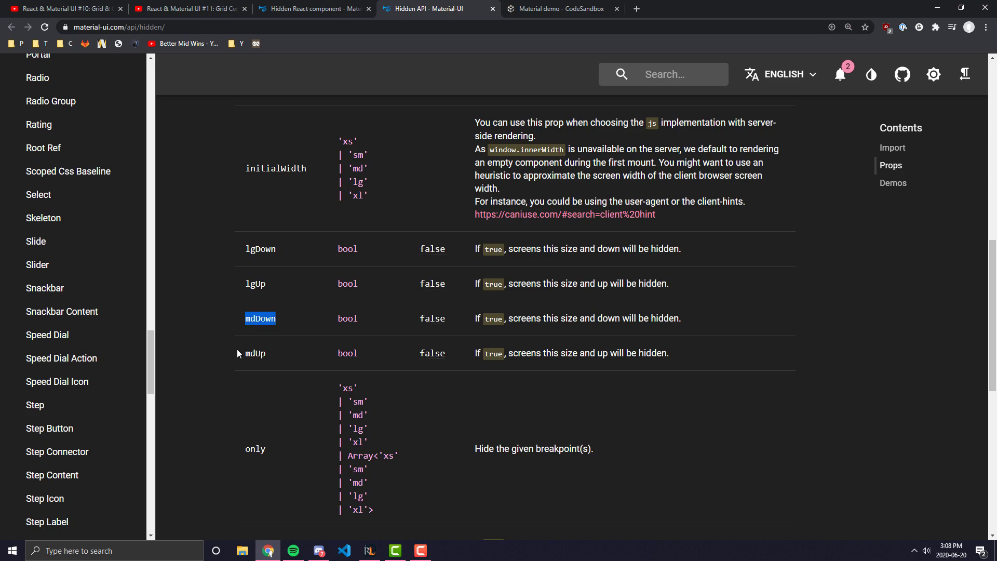
pyautogui.scroll(-3)
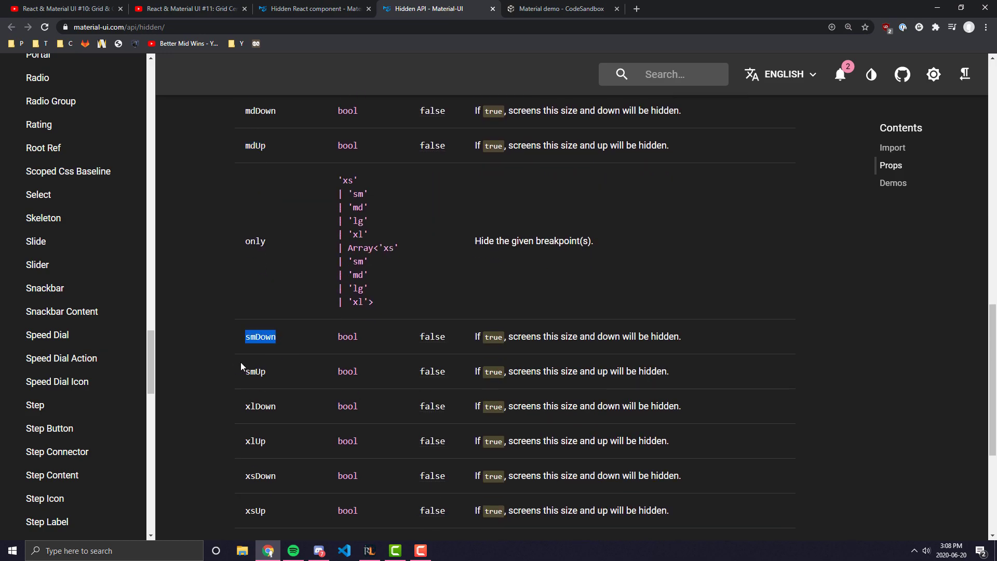
pyautogui.scroll(-3)
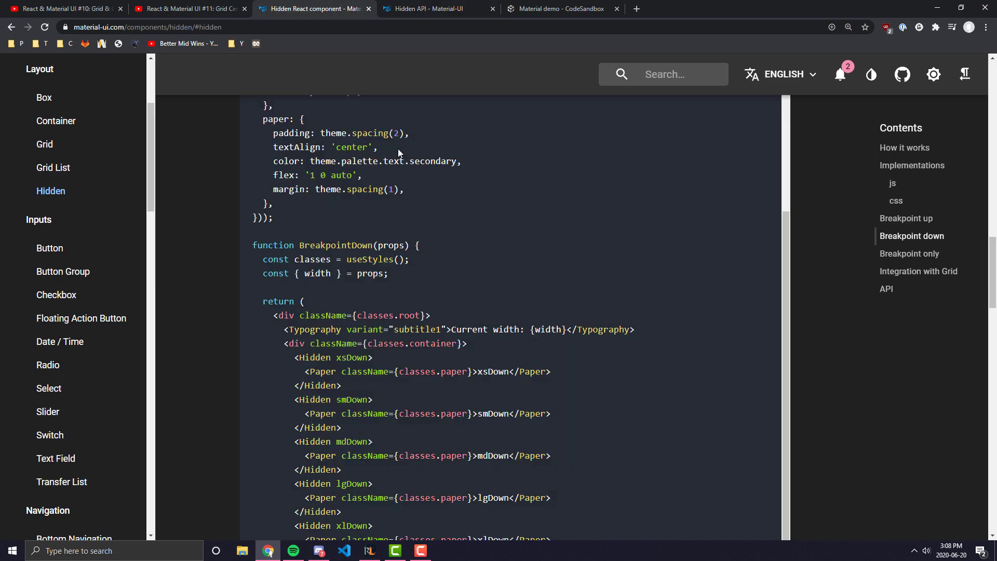
pyautogui.scroll(-3)
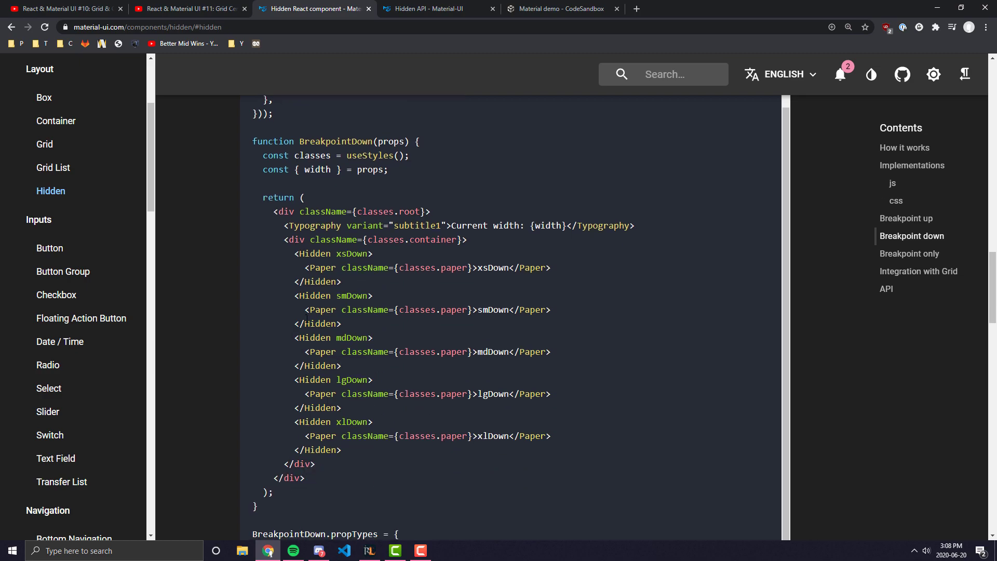
pyautogui.doubleClick(350, 253)
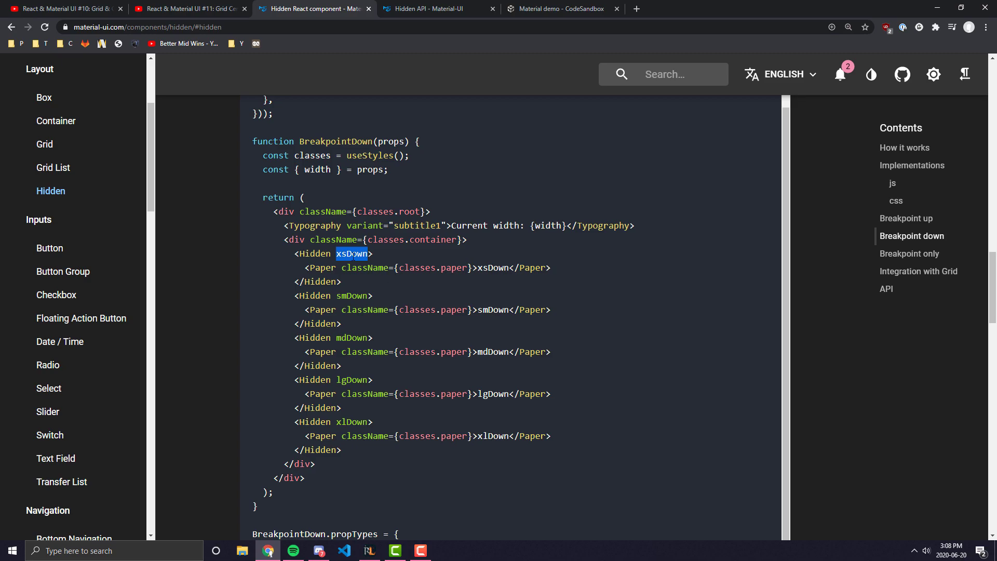
pyautogui.doubleClick(351, 296)
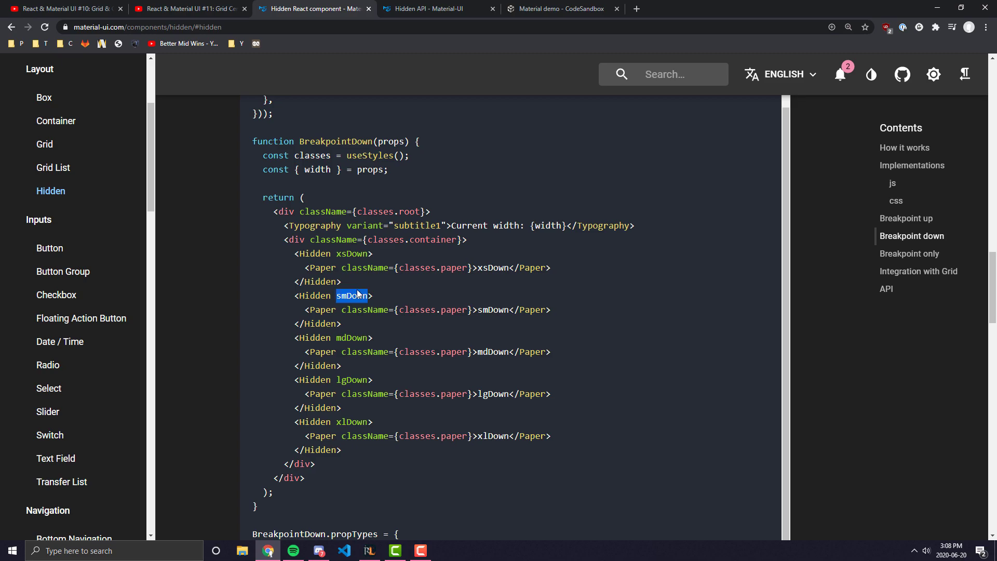
pyautogui.moveTo(412, 252)
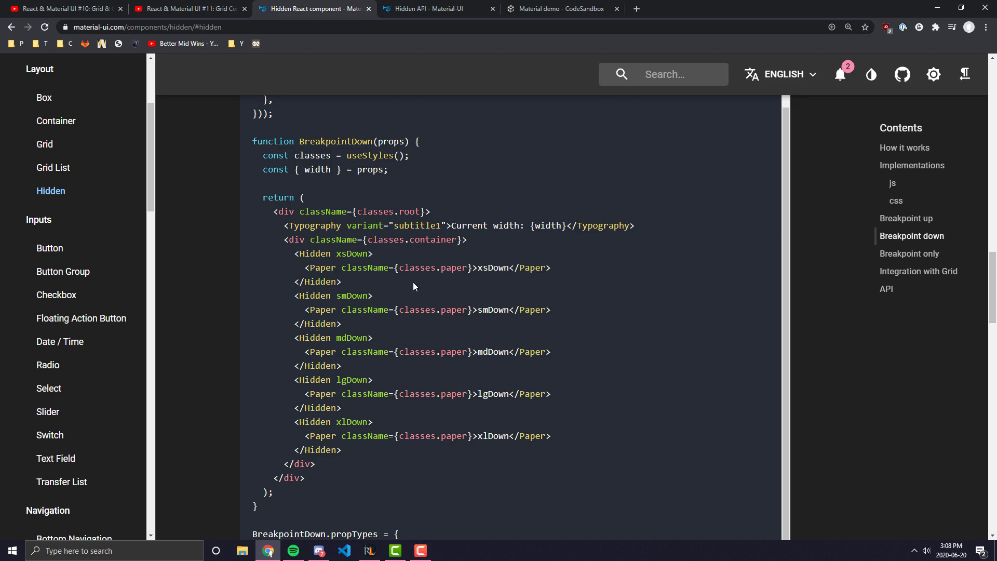
pyautogui.doubleClick(352, 296)
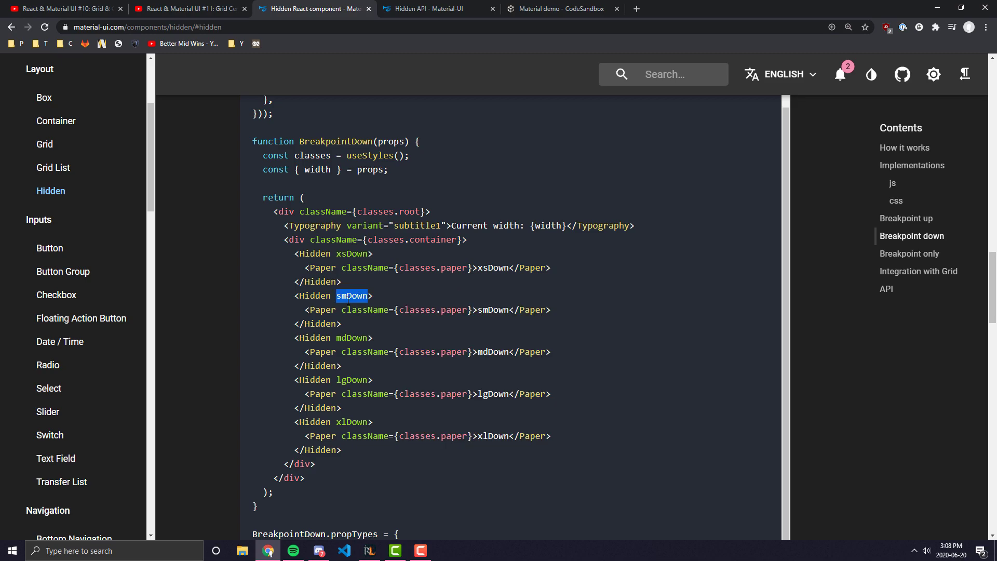
pyautogui.doubleClick(351, 380)
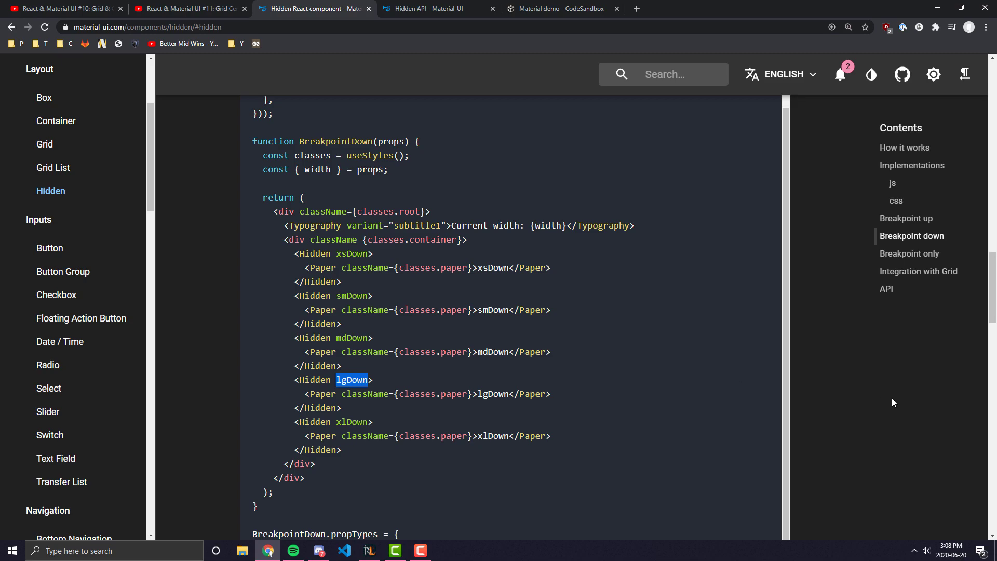
# - Search 'default' to reach the Default Theme and expand its breakpoints values (xs 0 to xl 1920)
pyautogui.click(663, 74)
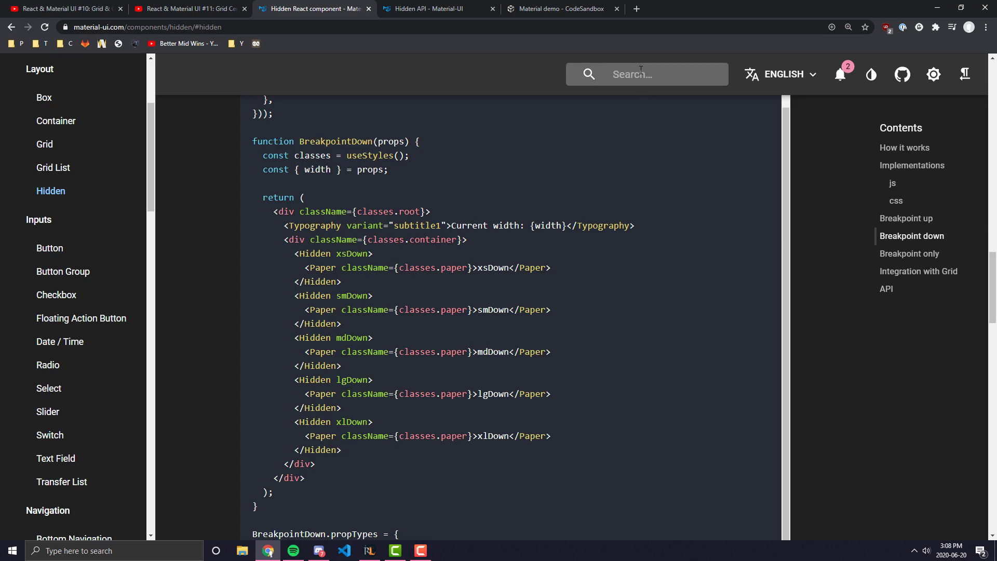
pyautogui.moveTo(641, 95)
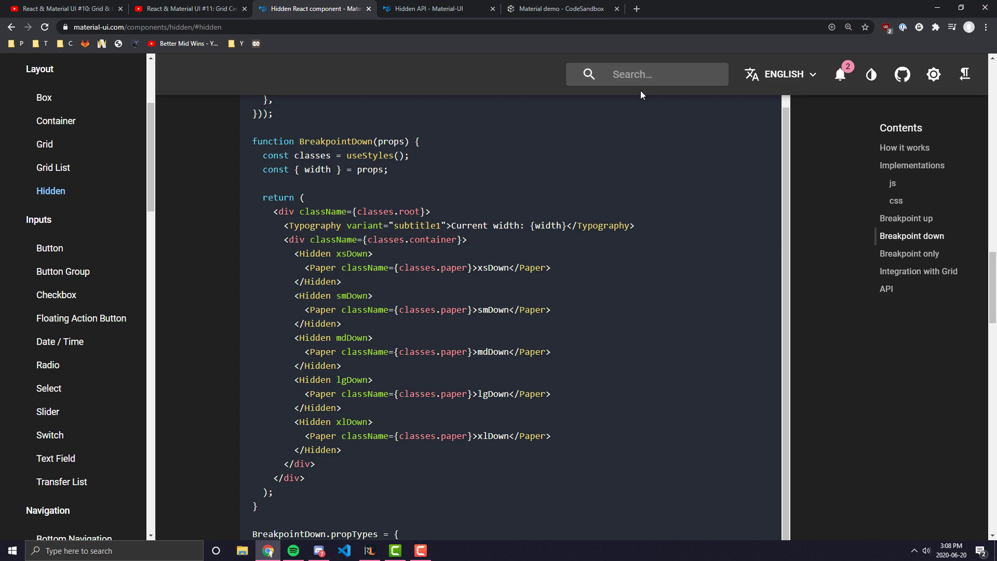
pyautogui.write('default')
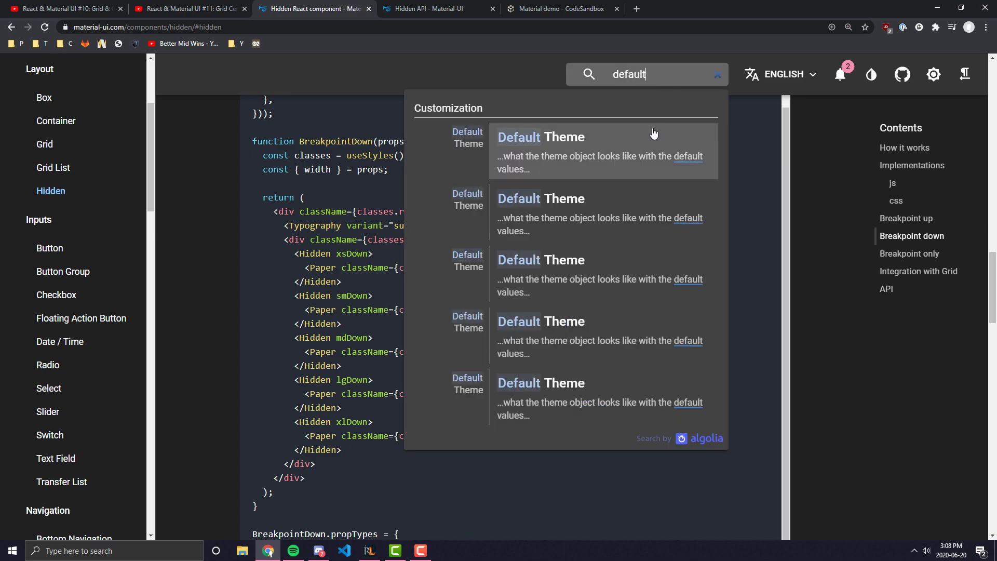
pyautogui.click(540, 138)
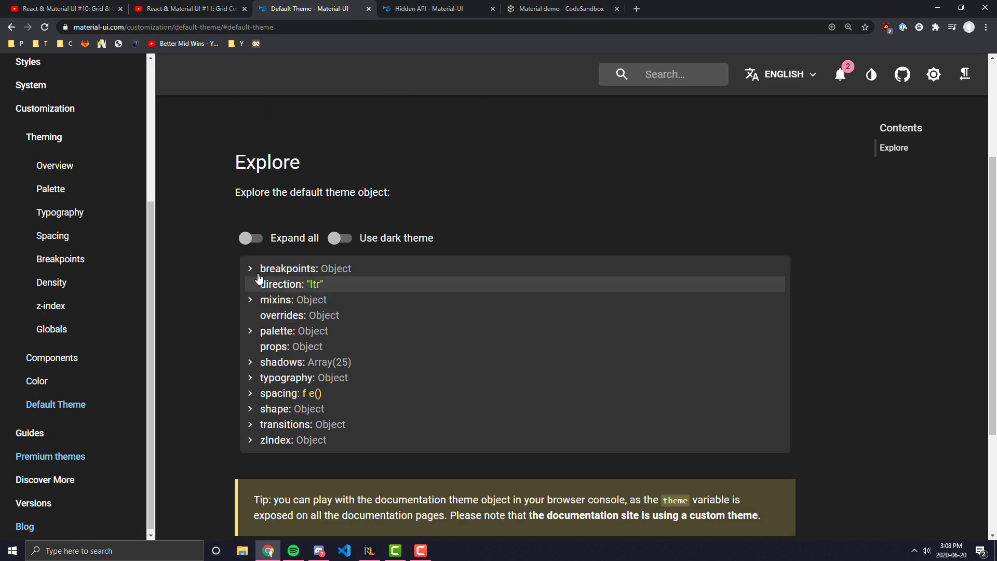
pyautogui.click(251, 269)
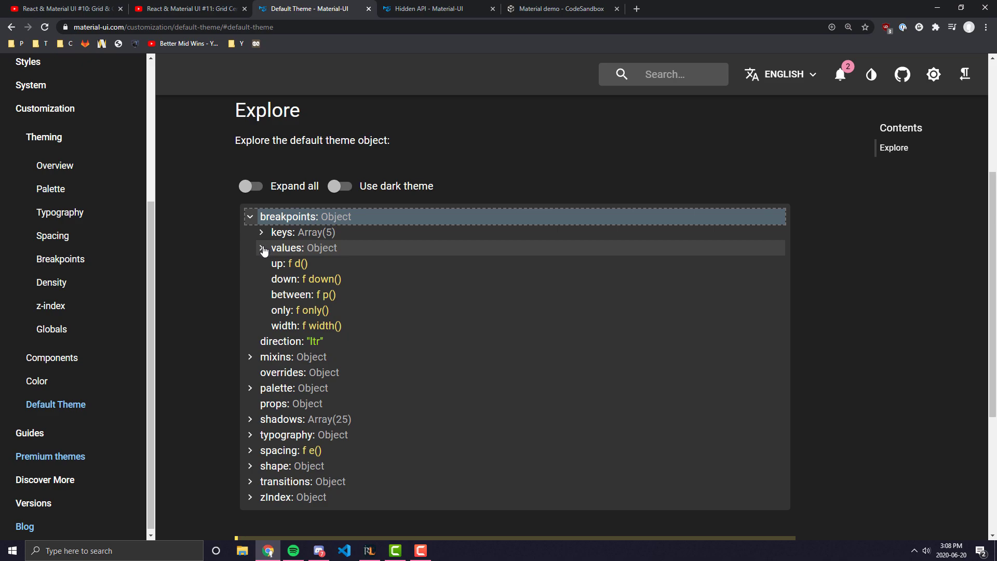
pyautogui.click(260, 248)
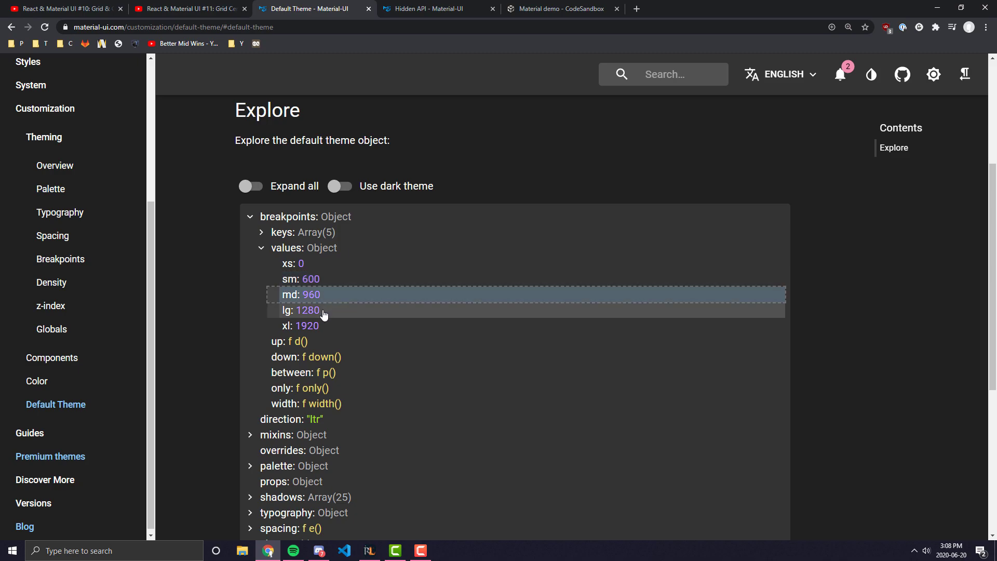
pyautogui.moveTo(396, 325)
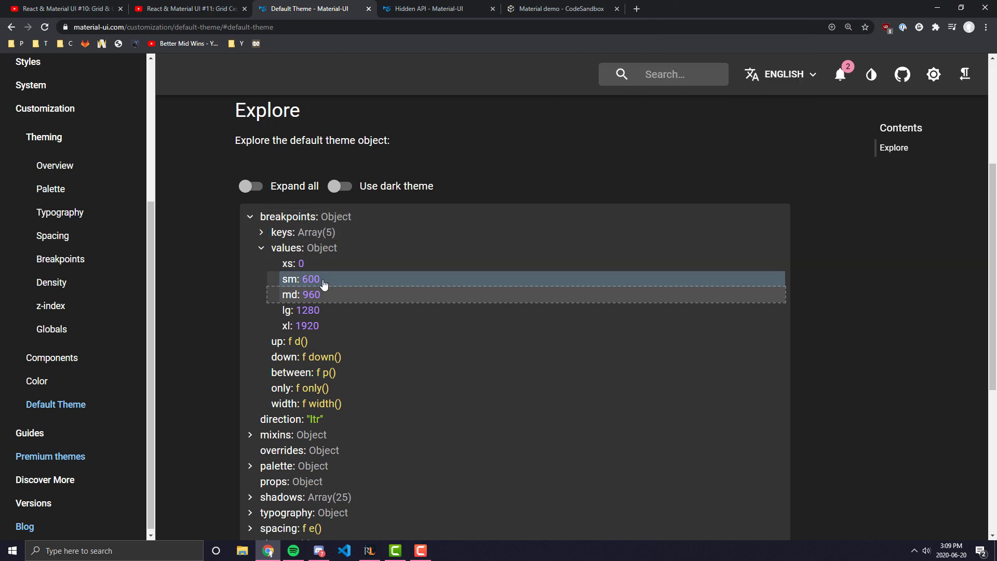
pyautogui.moveTo(323, 302)
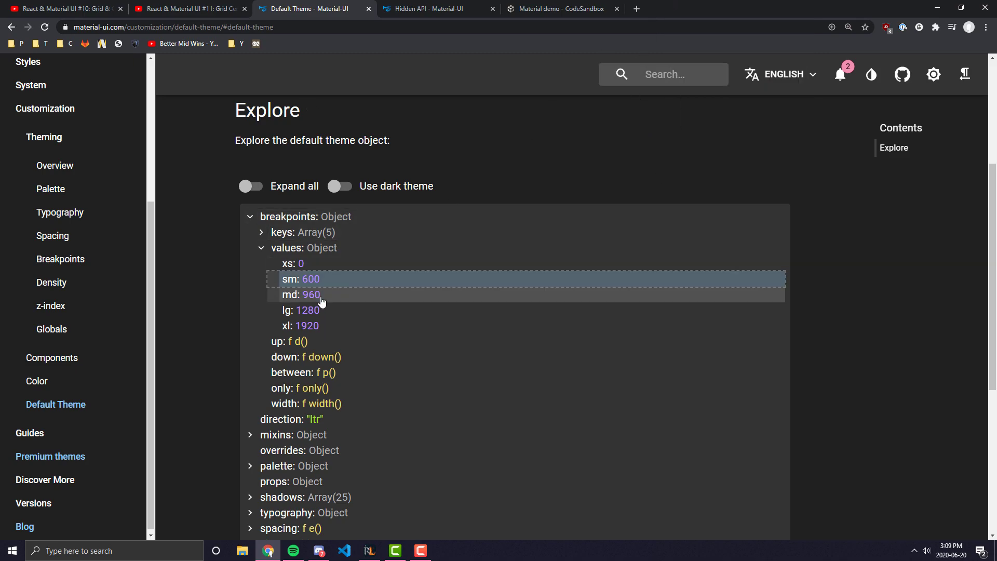
pyautogui.moveTo(312, 294)
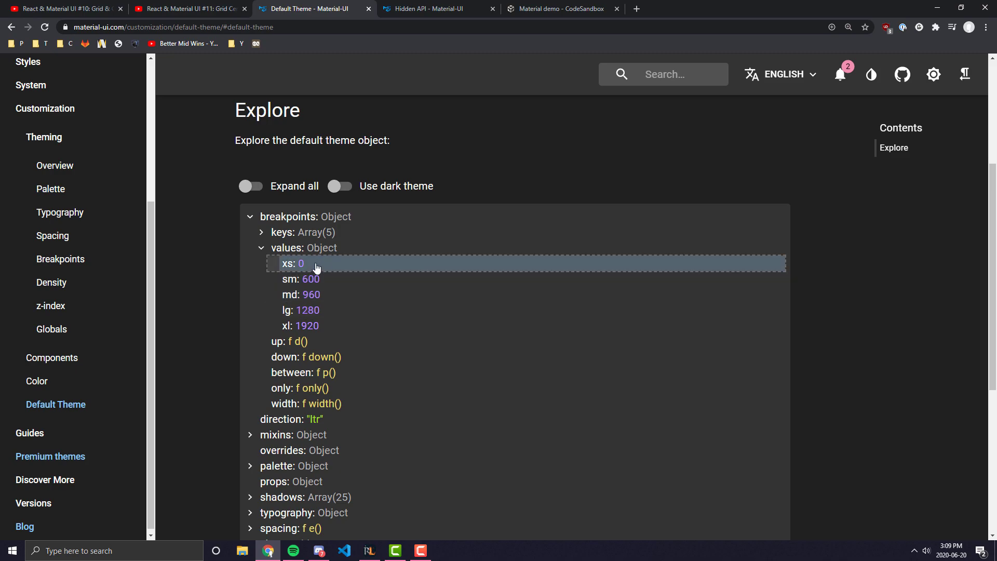
pyautogui.moveTo(331, 278)
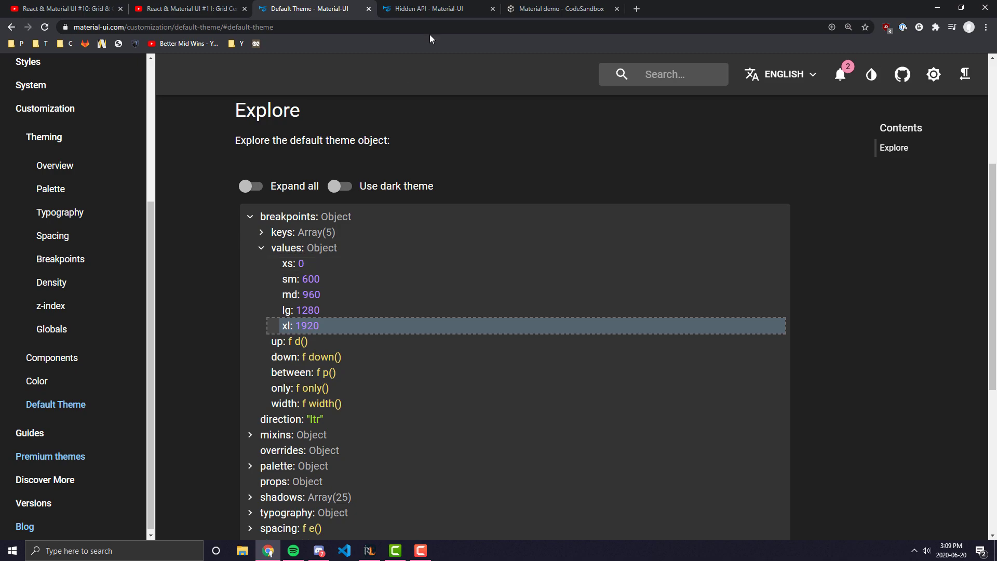
pyautogui.click(438, 8)
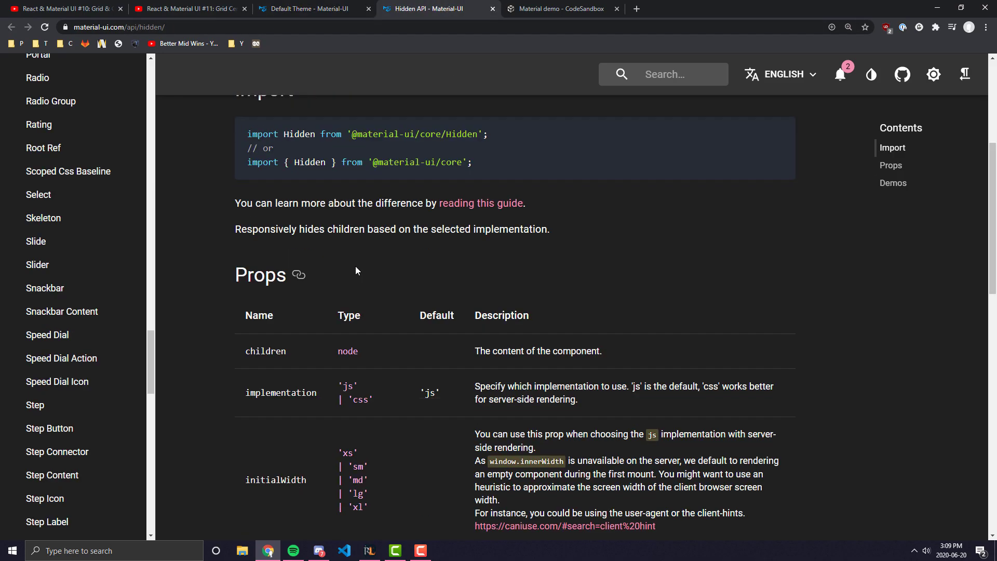
pyautogui.scroll(-3)
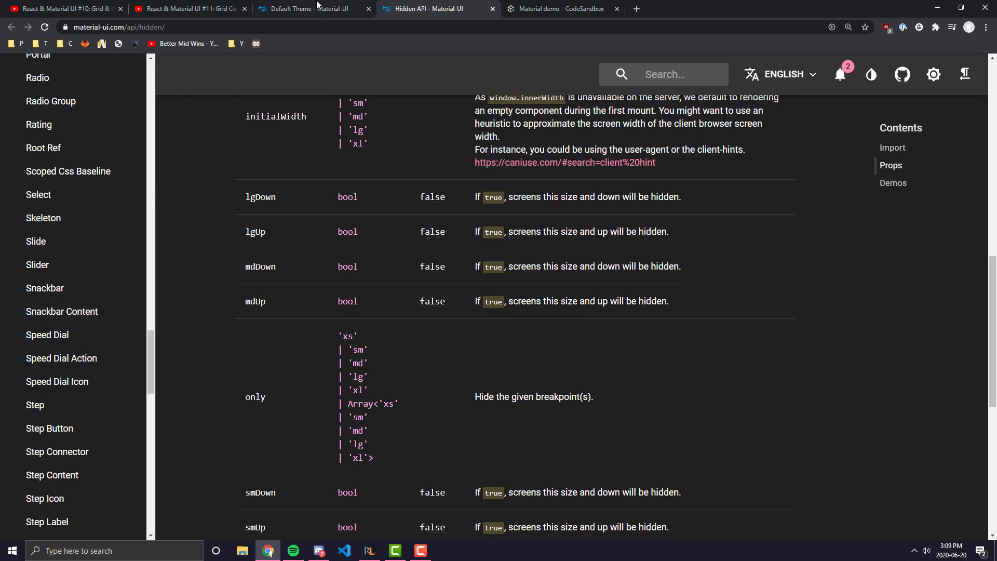
pyautogui.moveTo(432, 364)
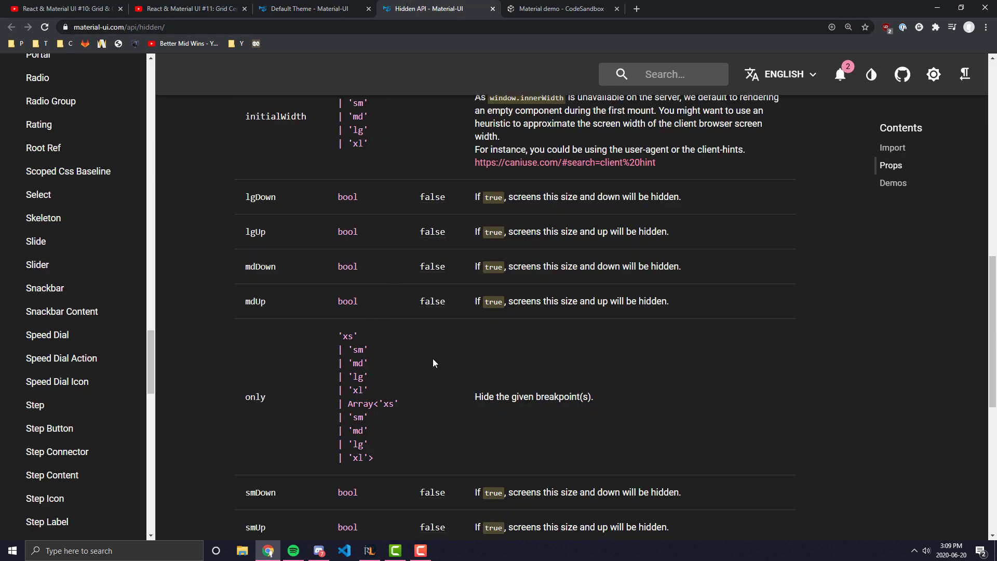
pyautogui.scroll(-3)
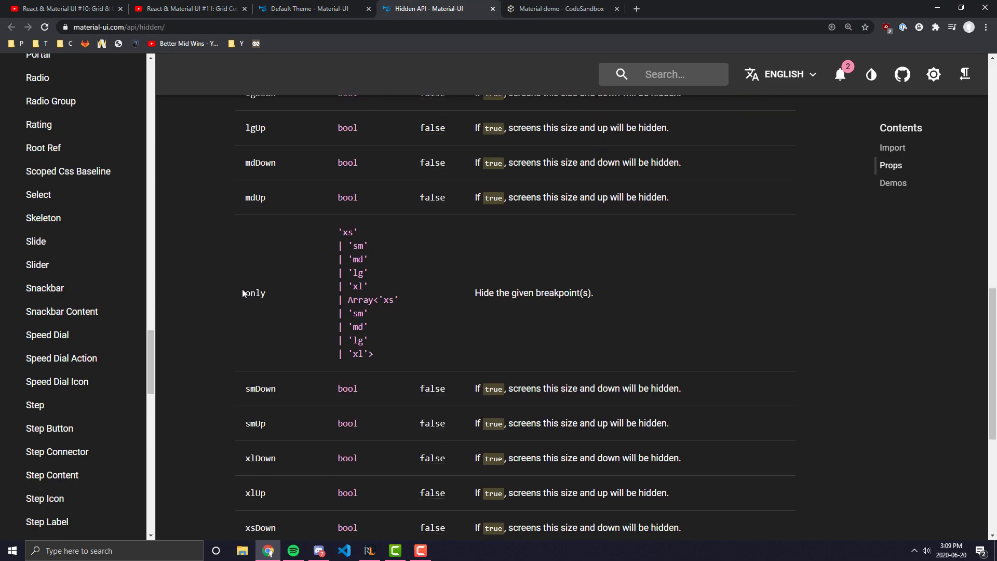
pyautogui.moveTo(497, 250)
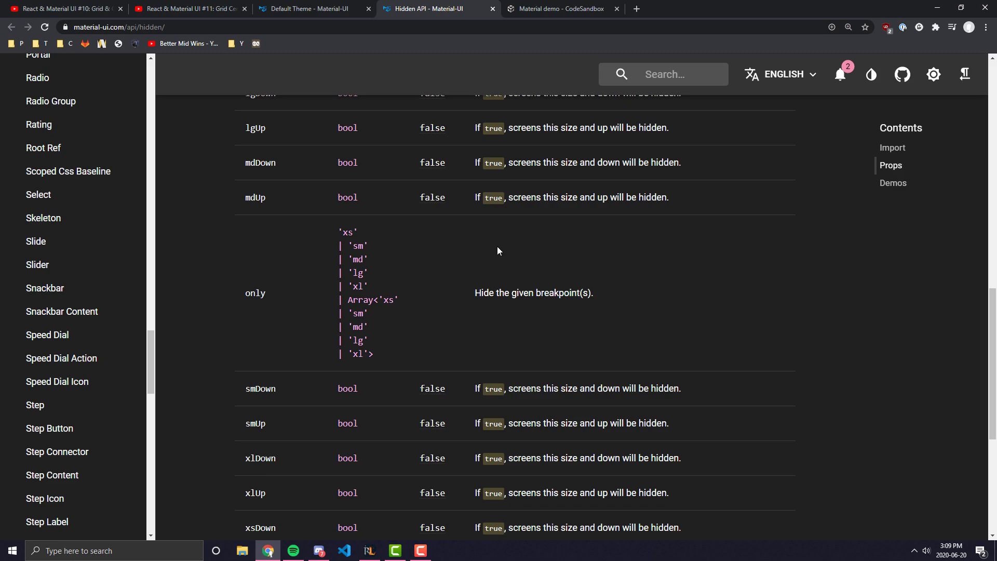
pyautogui.scroll(3)
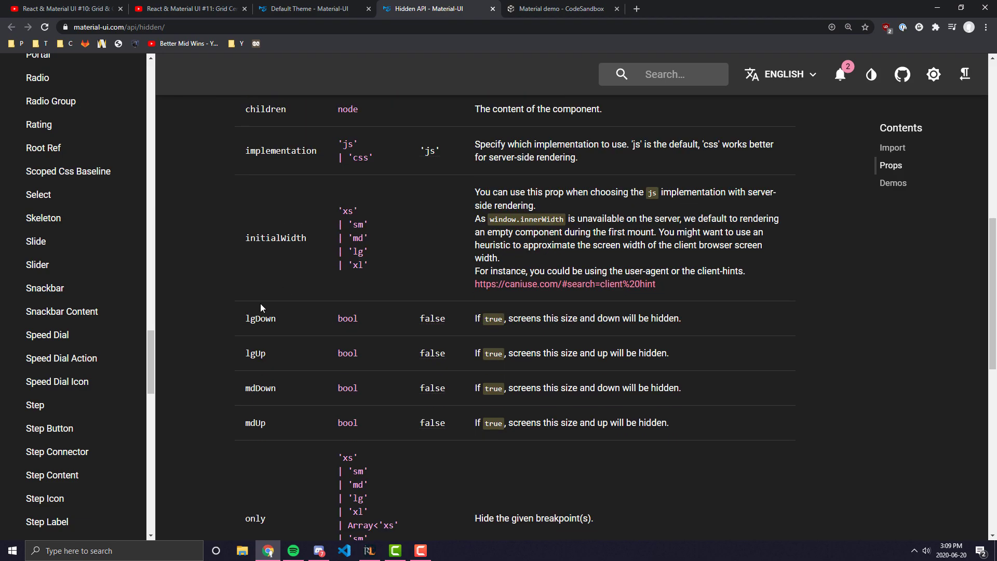
pyautogui.scroll(-3)
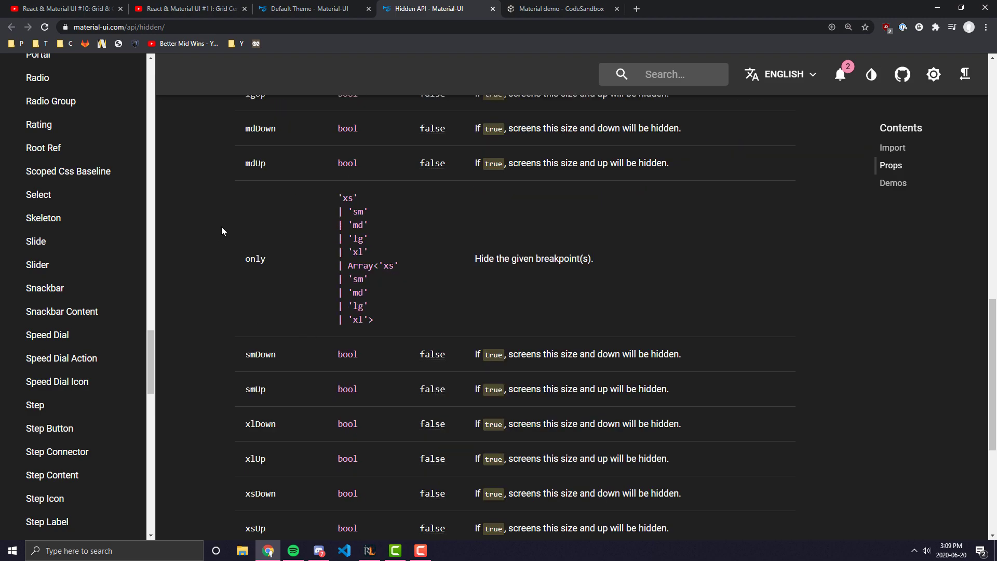
pyautogui.moveTo(342, 196); pyautogui.dragTo(375, 321)
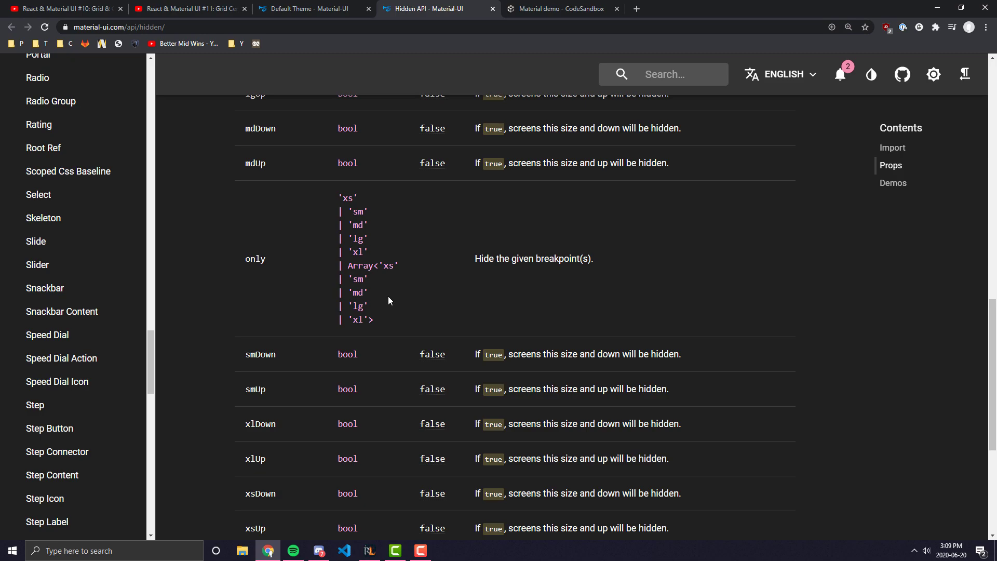
pyautogui.moveTo(378, 227)
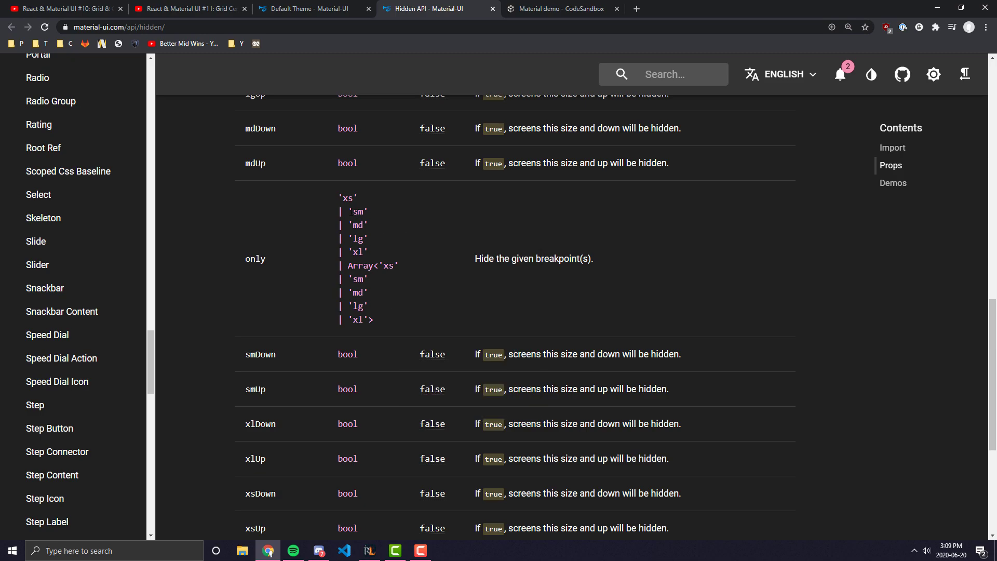
pyautogui.moveTo(381, 221)
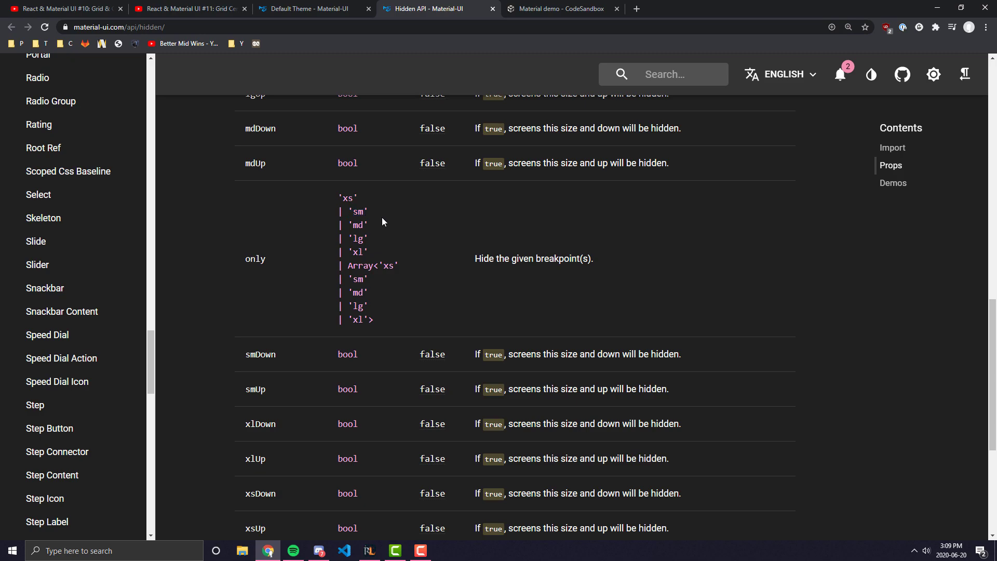
pyautogui.moveTo(478, 309)
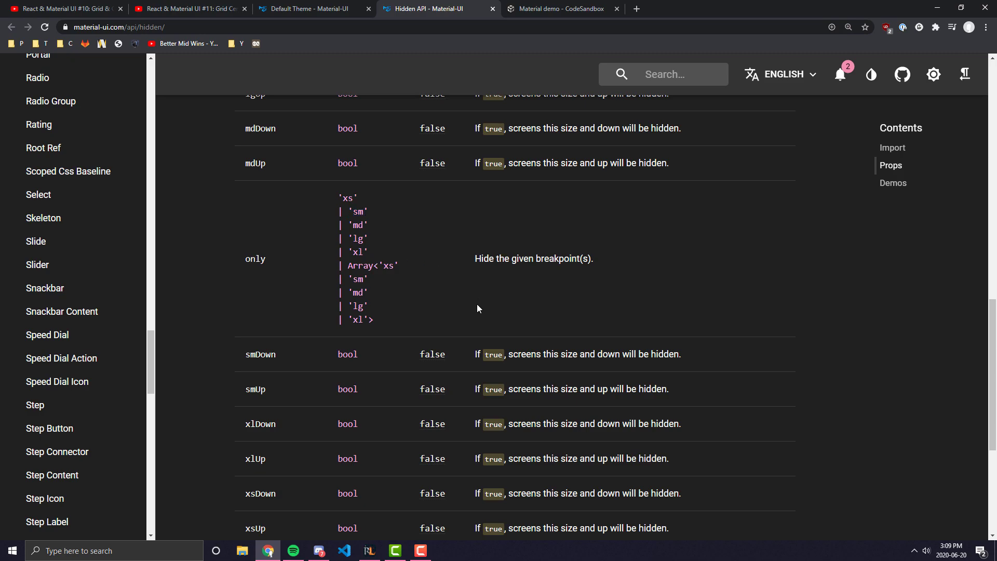
pyautogui.moveTo(391, 300)
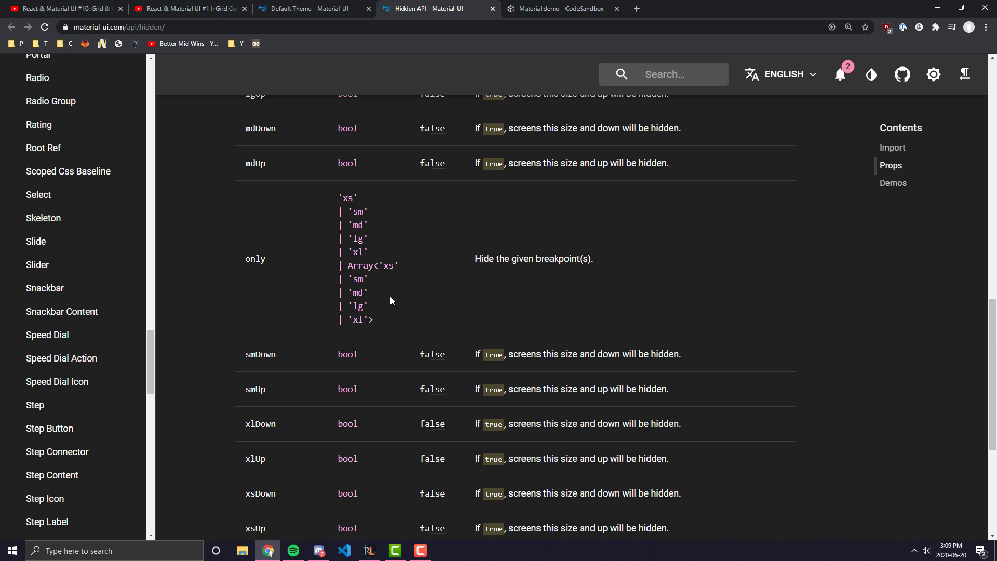
pyautogui.moveTo(549, 323)
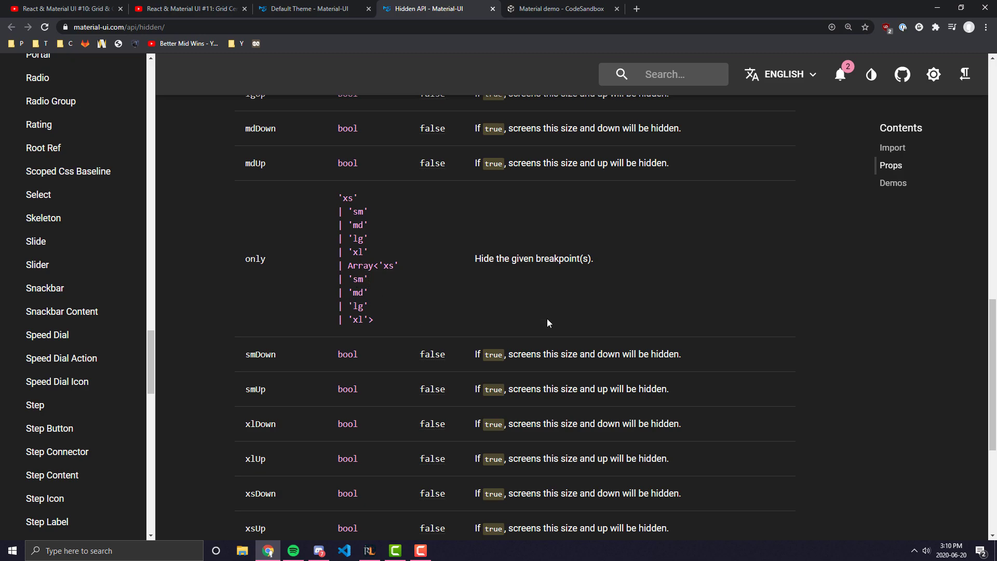
pyautogui.moveTo(609, 332)
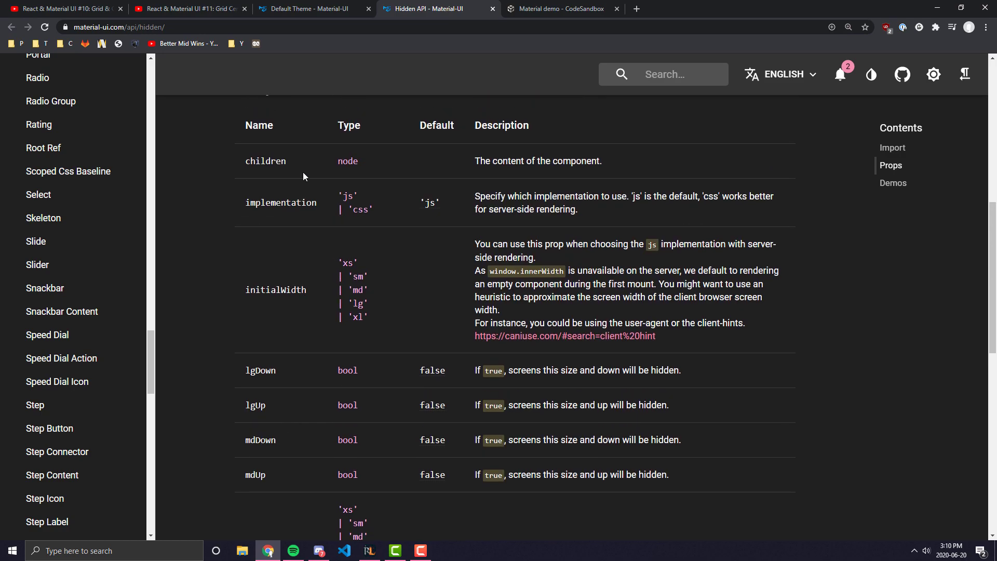
pyautogui.click(311, 8)
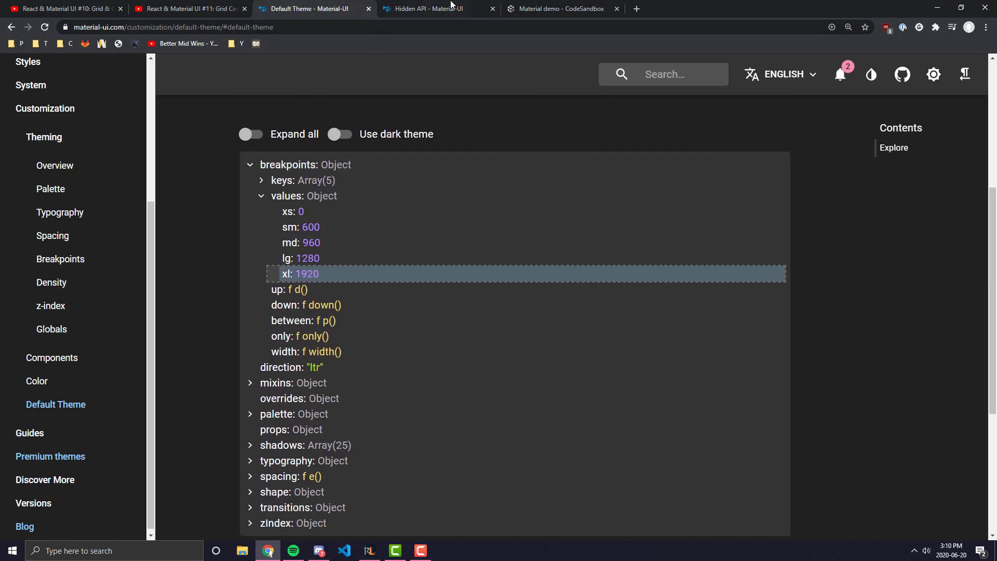
pyautogui.click(438, 8)
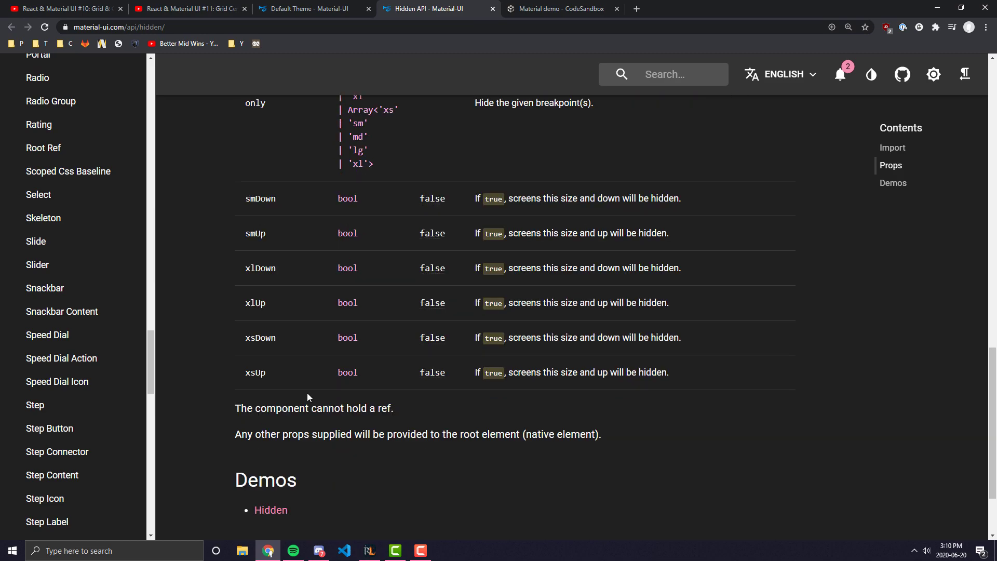
# - Open the Hidden demos page and scroll through the breakpoint demos and code
pyautogui.click(270, 509)
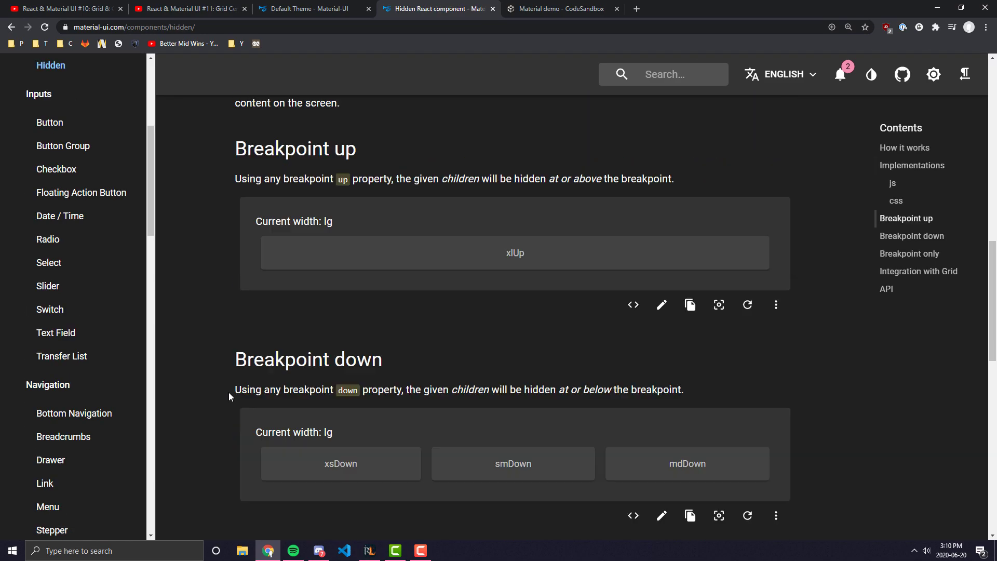
pyautogui.scroll(-3)
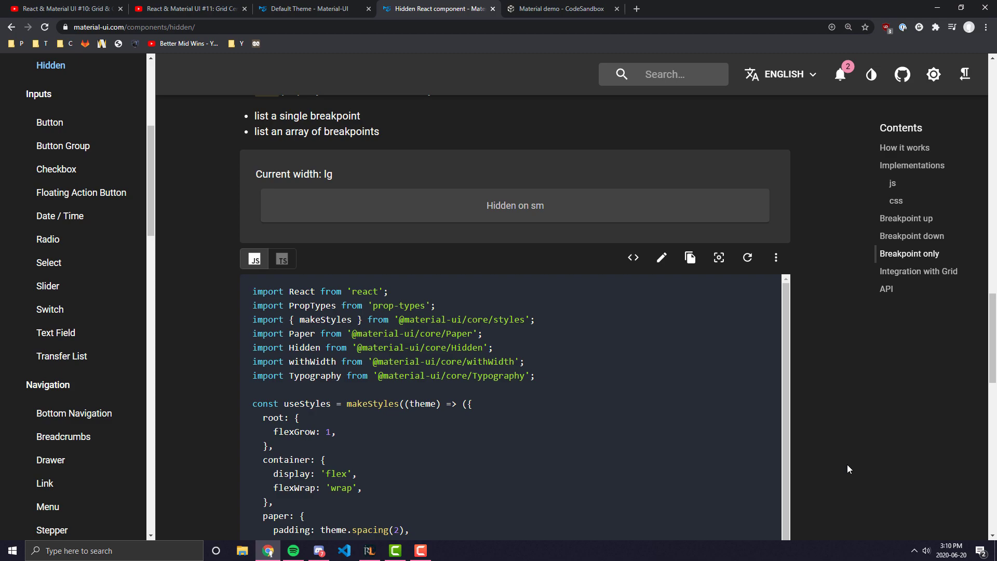
pyautogui.scroll(-3)
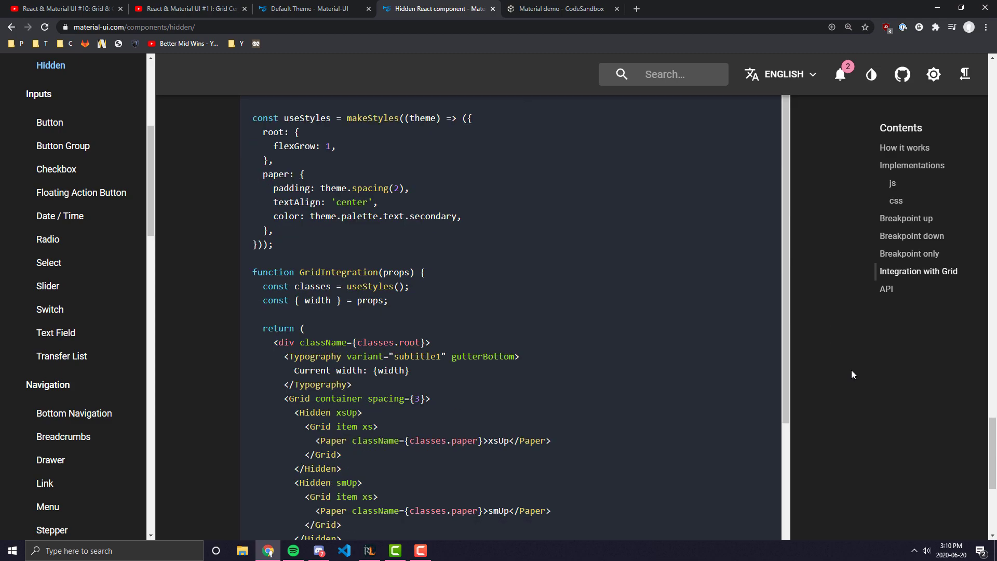
pyautogui.scroll(-3)
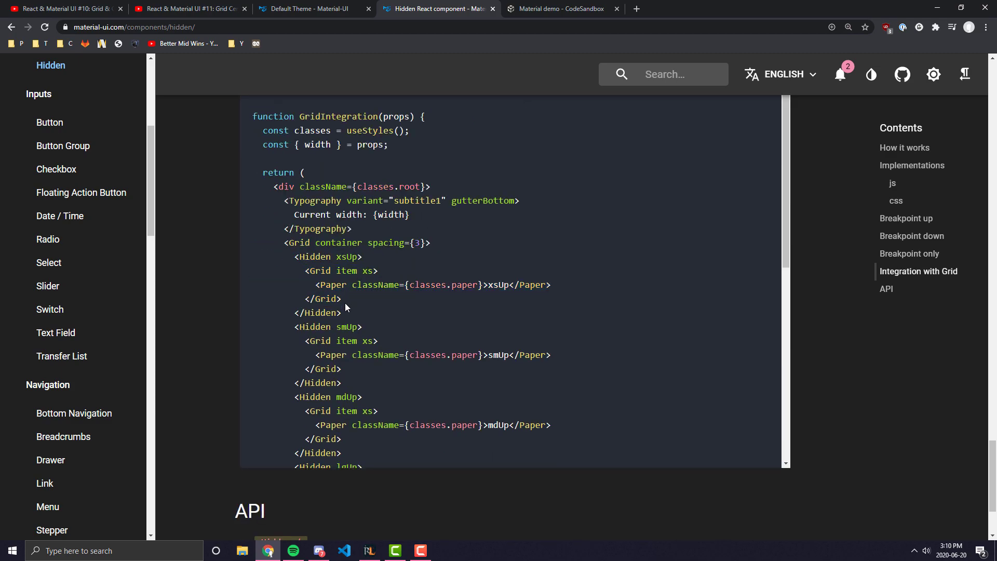
# - Dismiss the stray browser context menu and continue to the Integration with Grid demo
pyautogui.rightClick(356, 299)
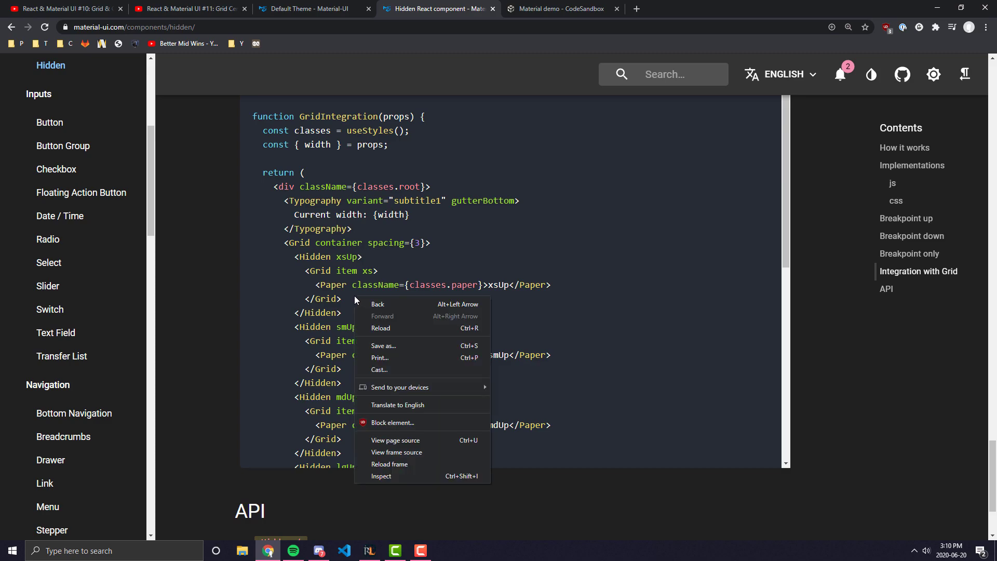
pyautogui.click(378, 308)
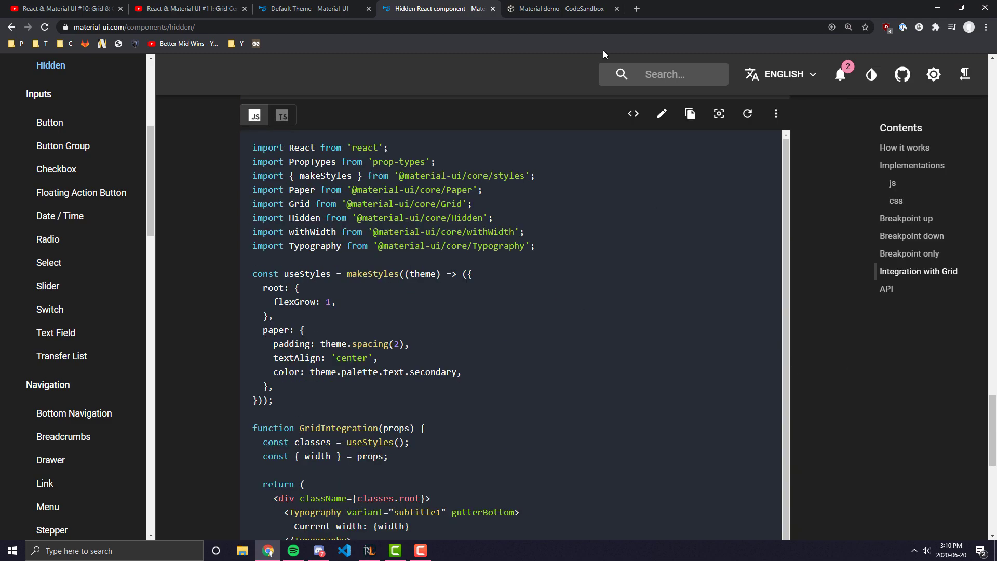
pyautogui.moveTo(633, 113)
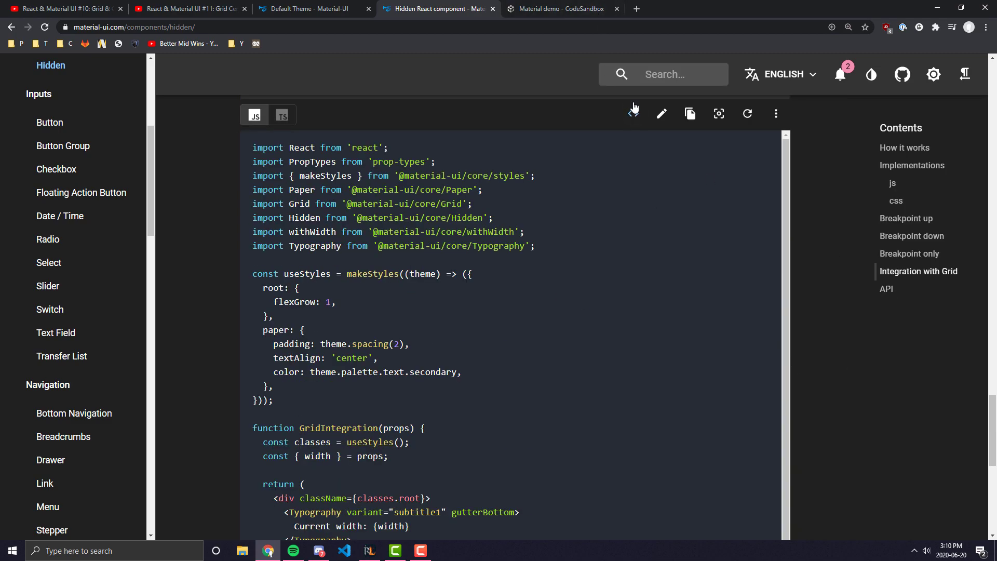
pyautogui.scroll(-3)
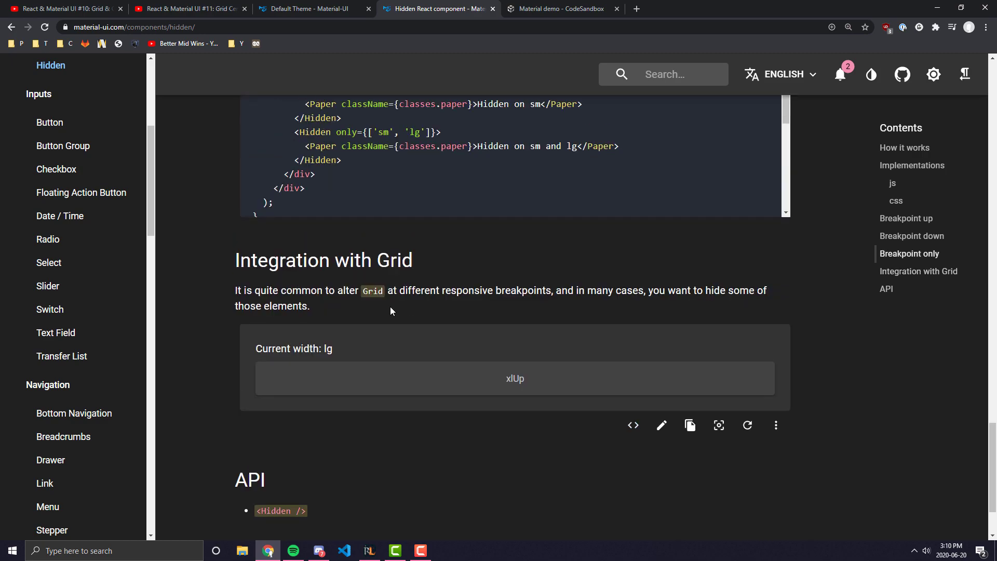
pyautogui.moveTo(662, 425)
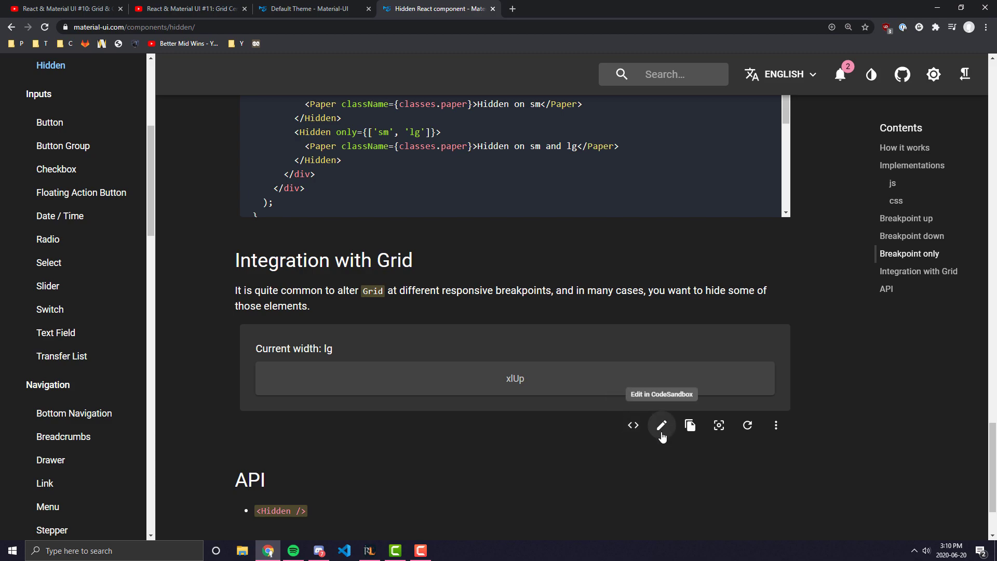
# - Open the Grid integration demo in CodeSandbox and show its demo.js source
pyautogui.click(661, 425)
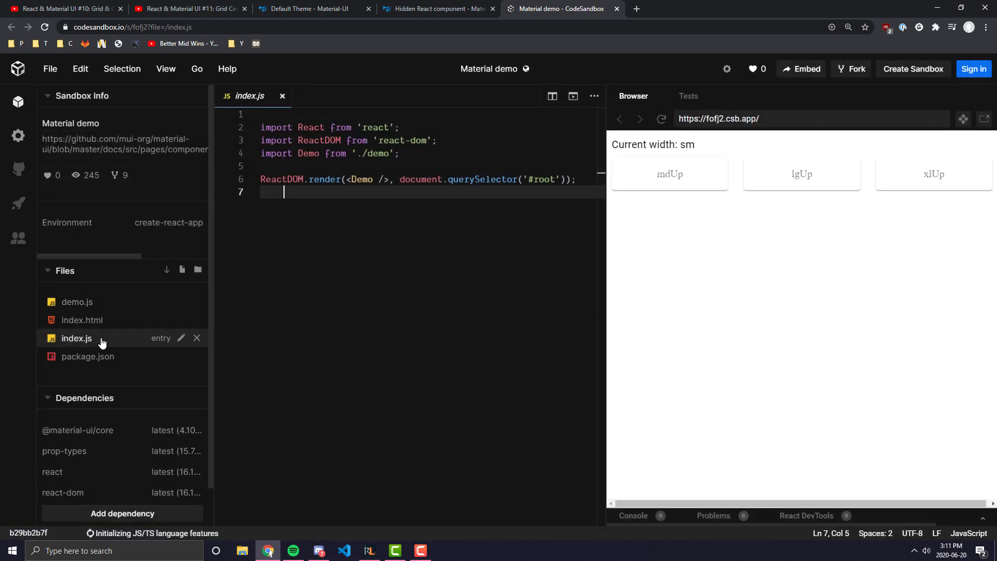
pyautogui.click(76, 301)
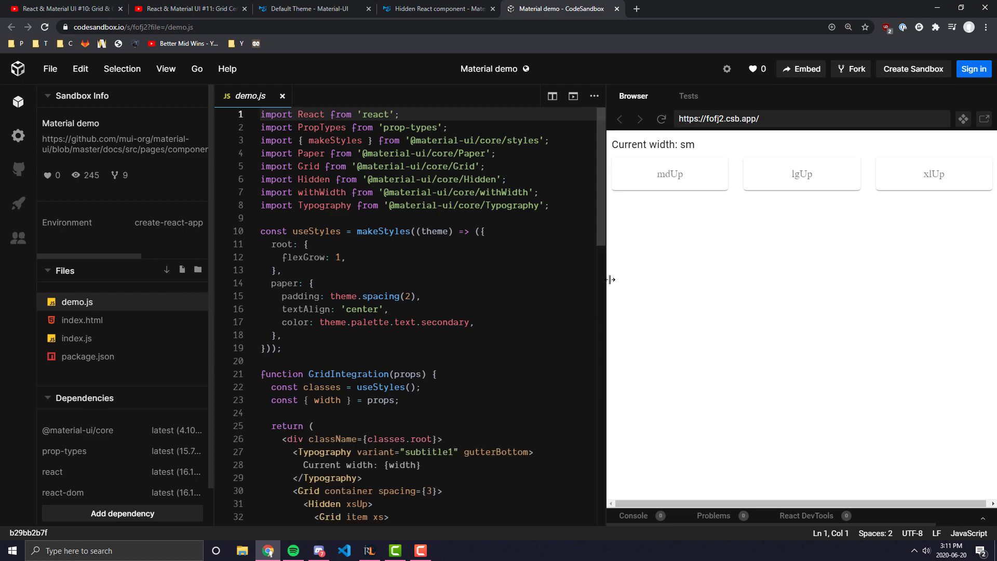